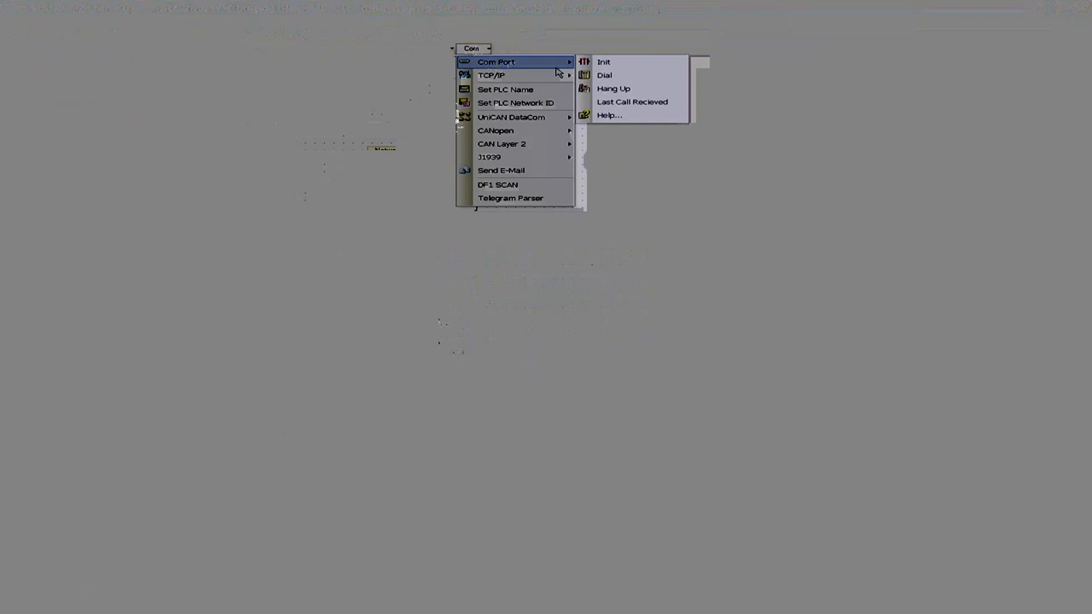
{"action": "mouse_move", "coordinate": [624, 62]}
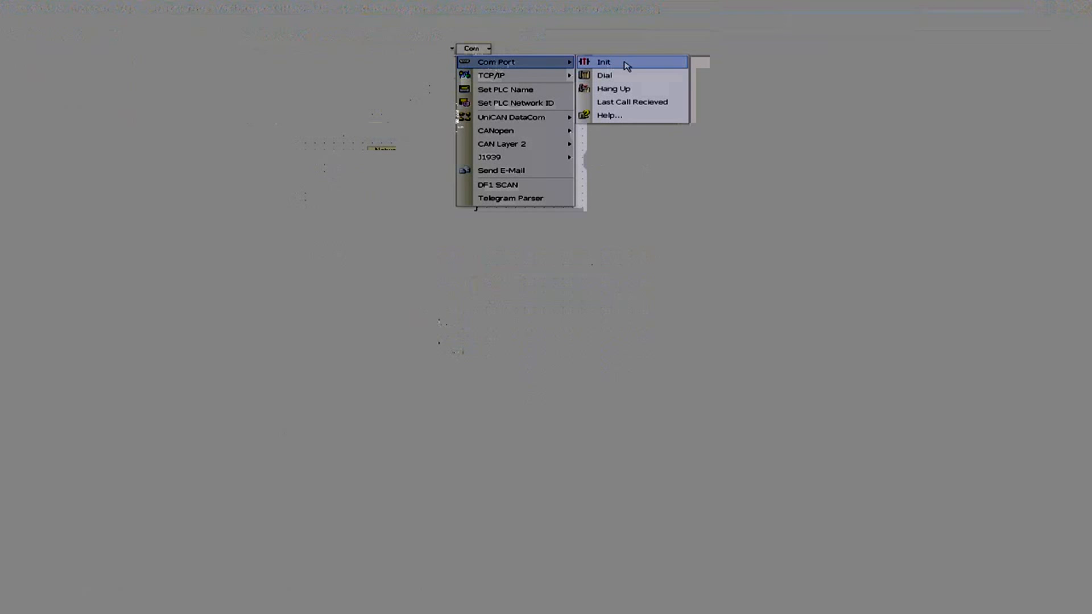
Bring up Com Port Init settings showing COM2, 57600 baud, 8 bits, no parity, RS232.
{"action": "left_click", "coordinate": [602, 62]}
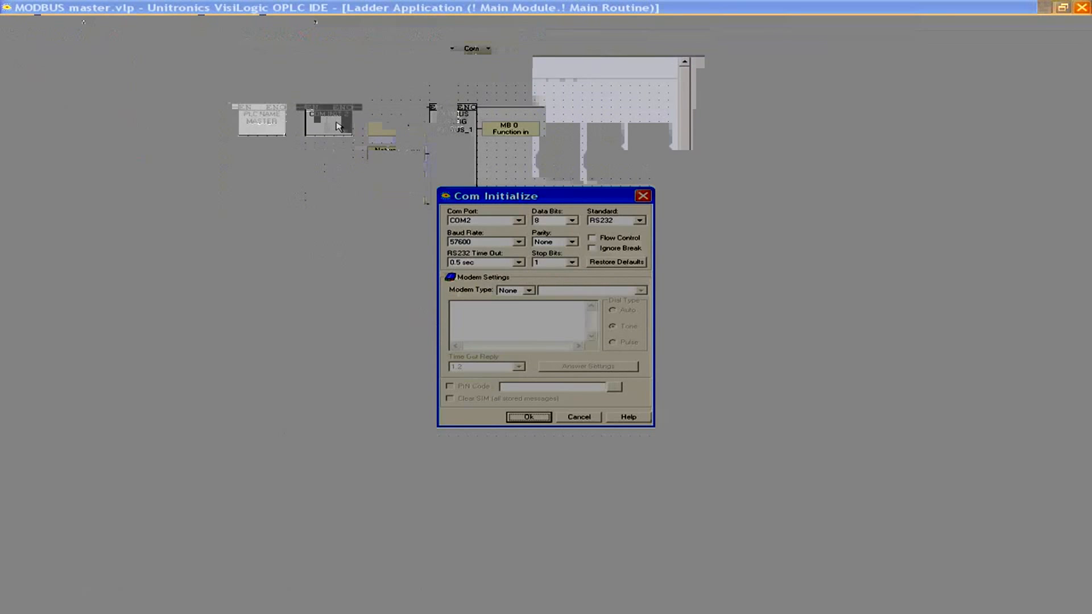
Move the Com Initialize dialog toward centre and browse the port list, keeping COM2.
{"action": "left_click_drag", "start_coordinate": [496, 196], "coordinate": [388, 169]}
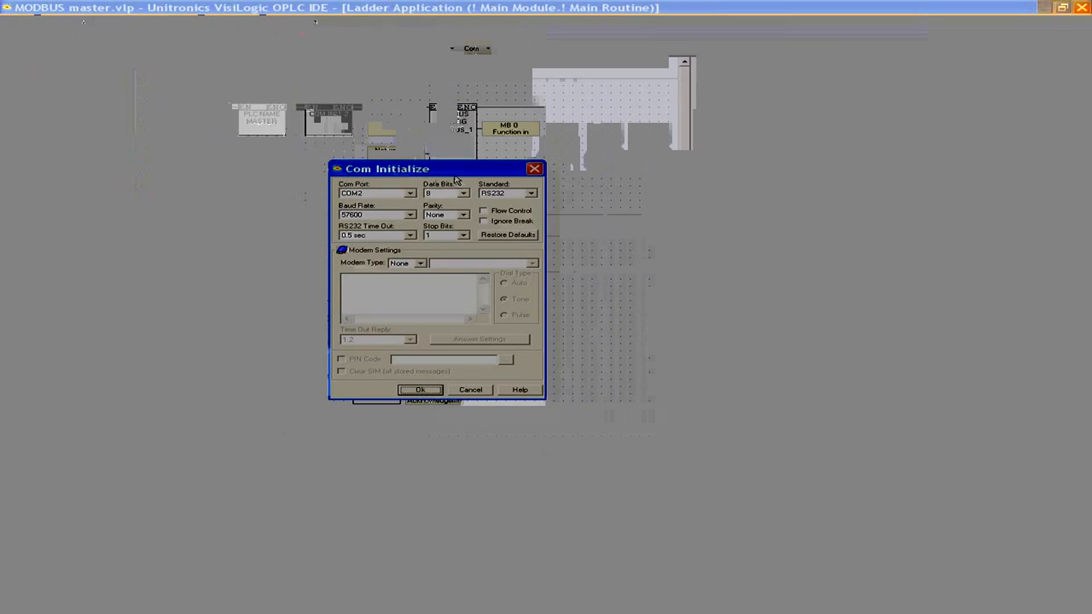
{"action": "left_click", "coordinate": [412, 193]}
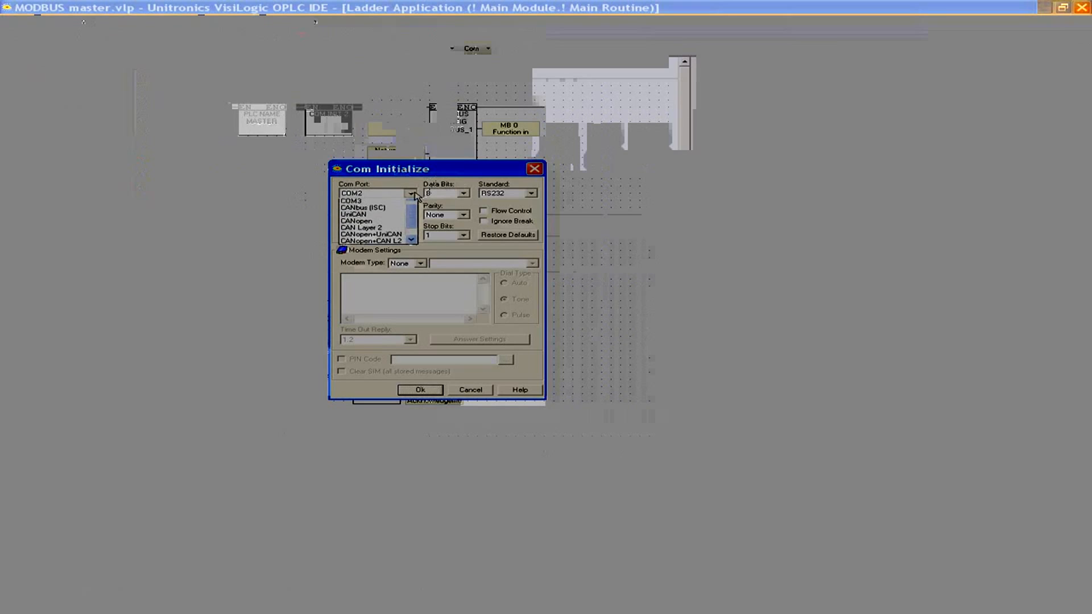
{"action": "scroll", "scroll_direction": "up", "scroll_amount": 3}
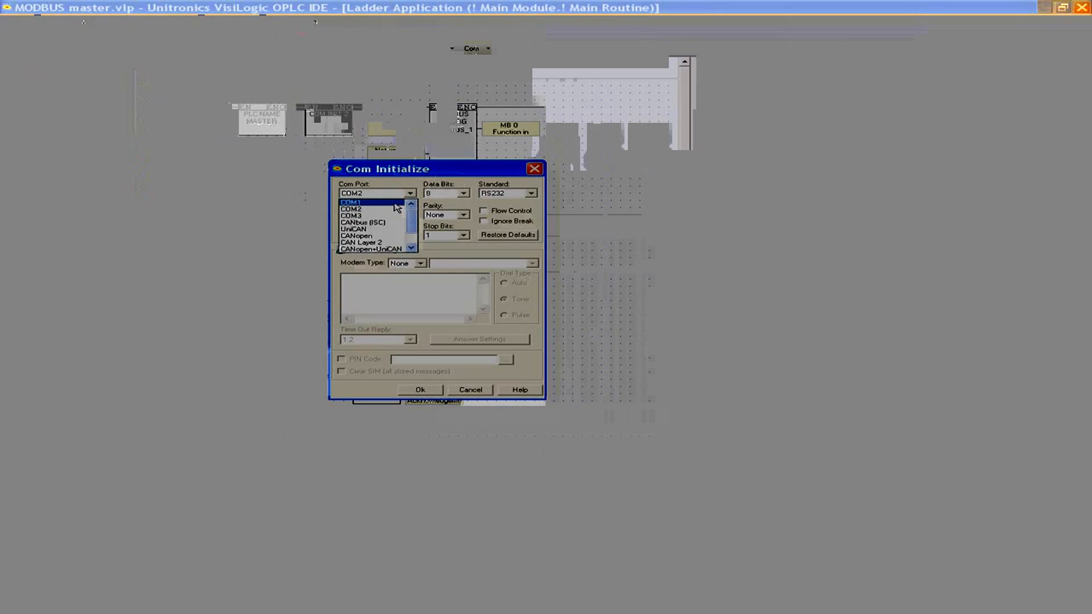
{"action": "mouse_move", "coordinate": [376, 215]}
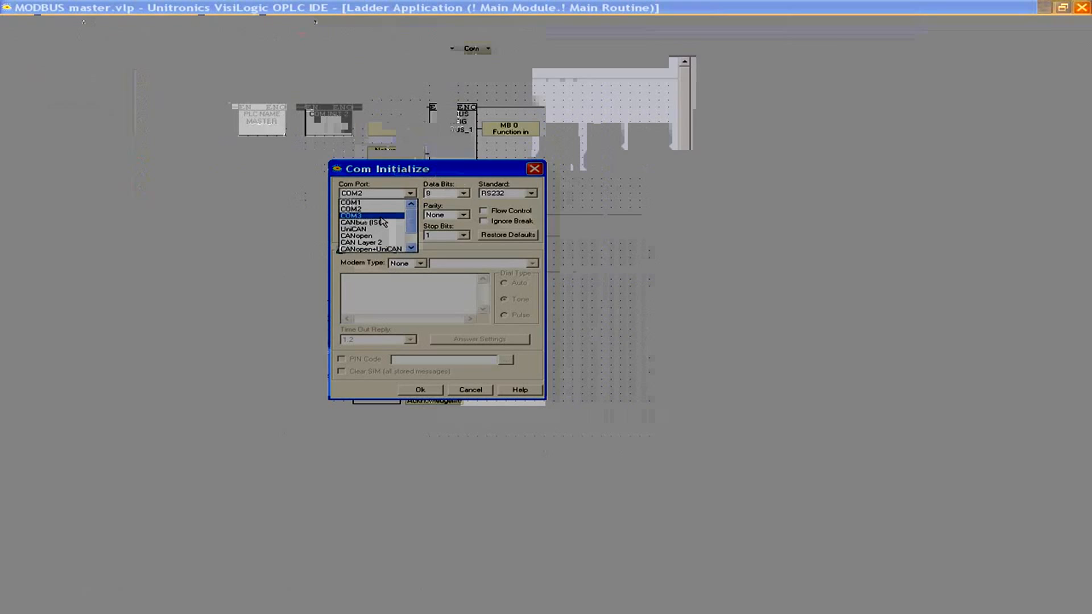
{"action": "mouse_move", "coordinate": [381, 217]}
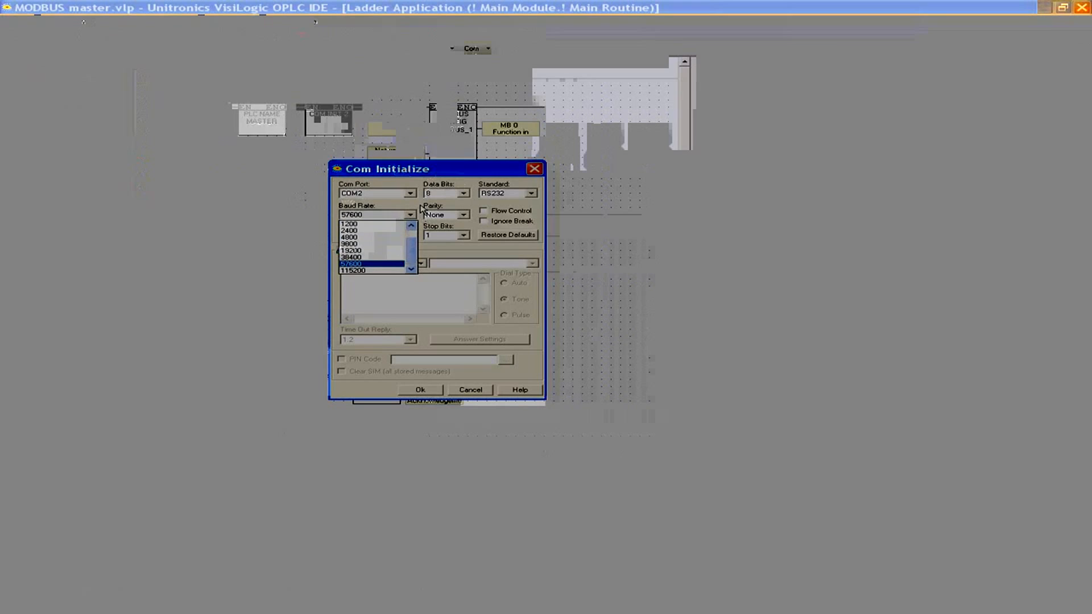
{"action": "left_click", "coordinate": [351, 263]}
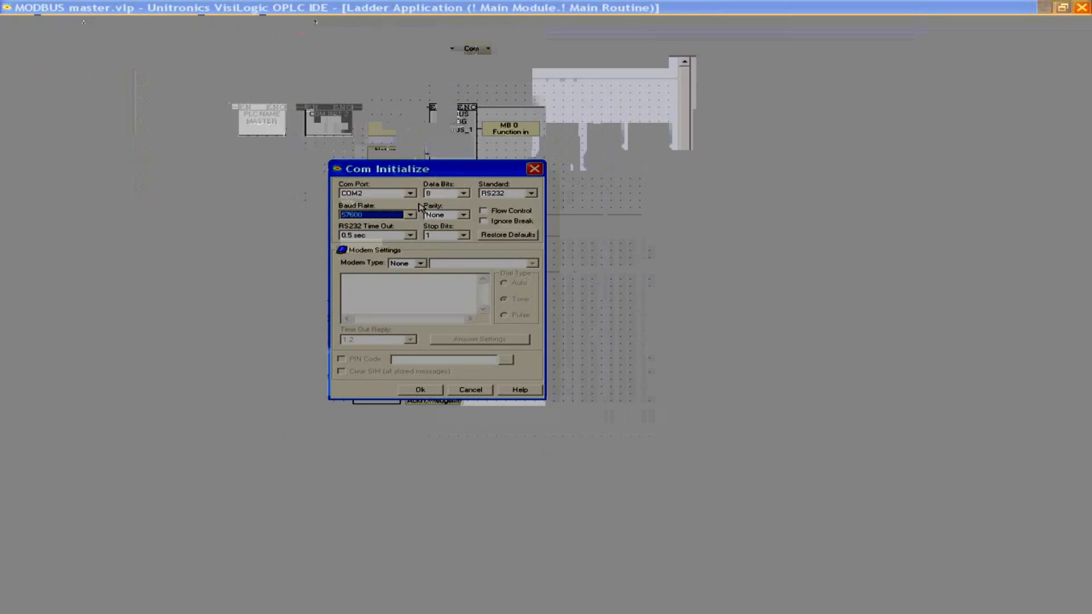
{"action": "left_click", "coordinate": [410, 214]}
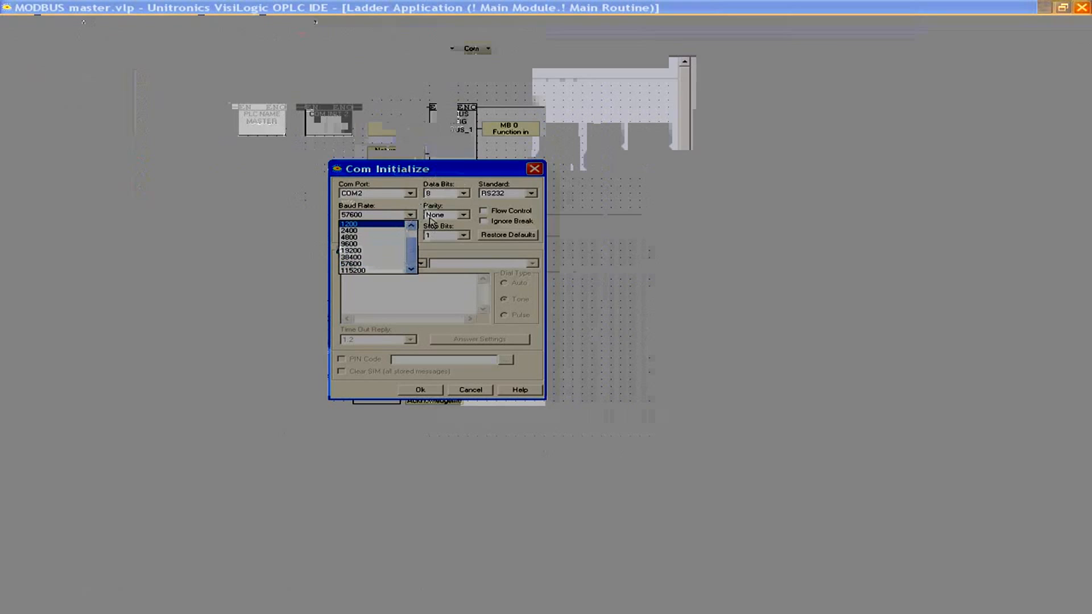
{"action": "left_click", "coordinate": [351, 270]}
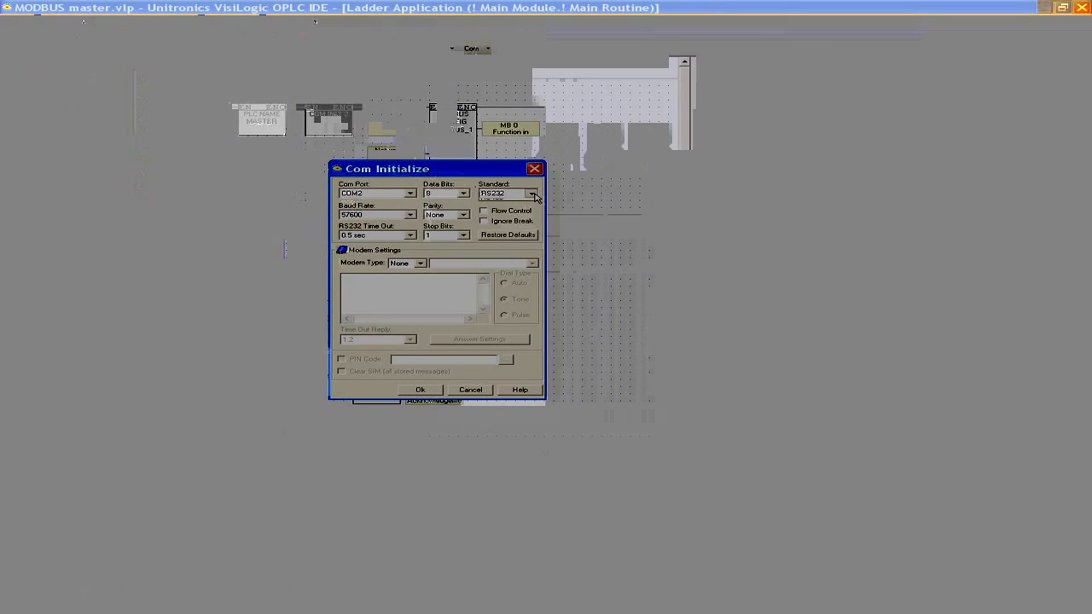
{"action": "left_click", "coordinate": [533, 193]}
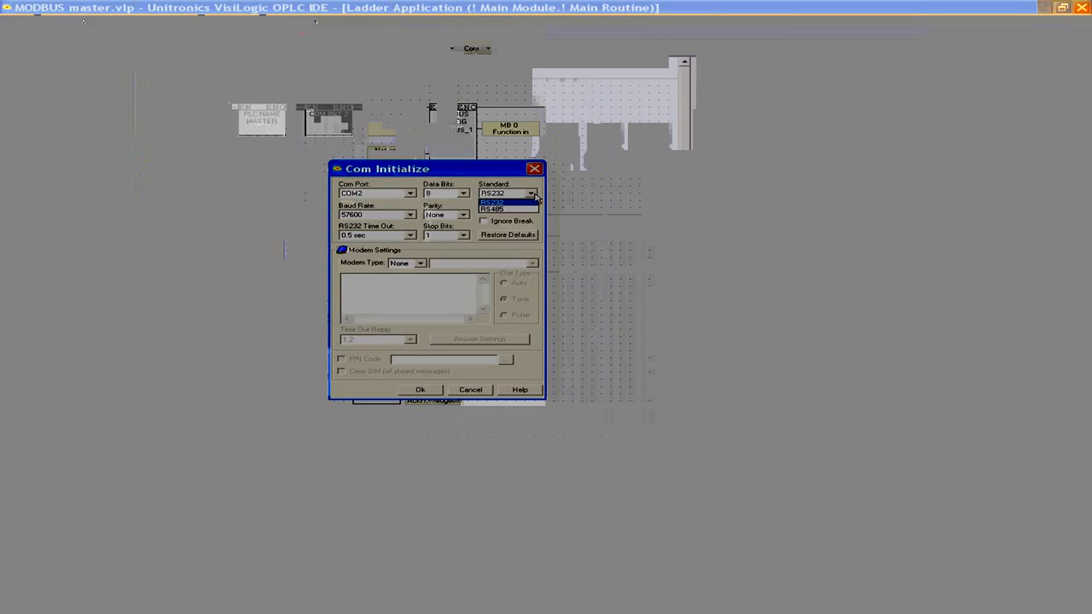
{"action": "left_click", "coordinate": [491, 202]}
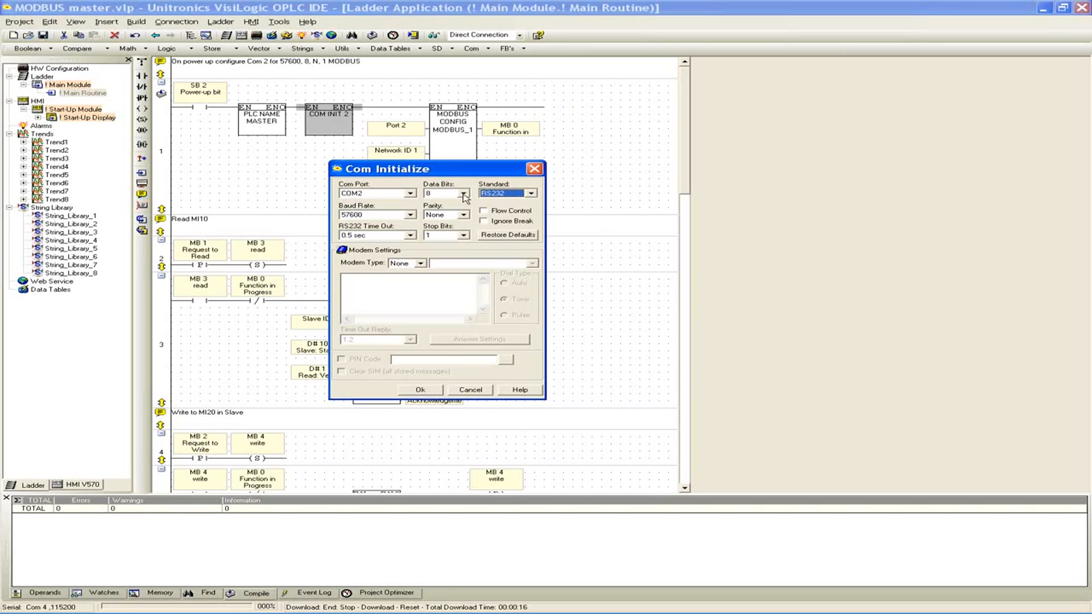
{"action": "mouse_move", "coordinate": [472, 220]}
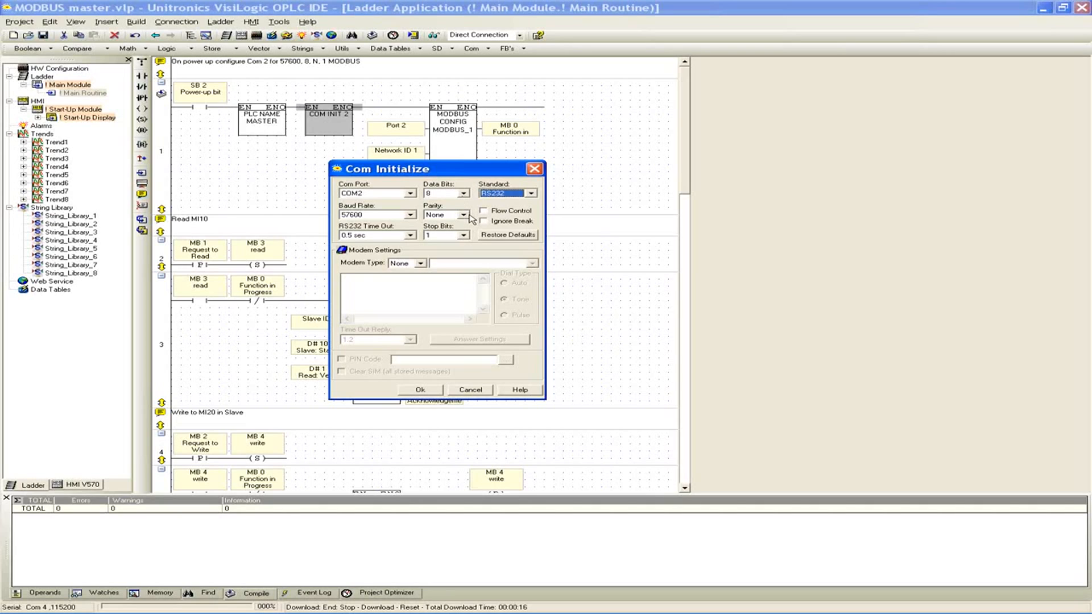
{"action": "mouse_move", "coordinate": [465, 218]}
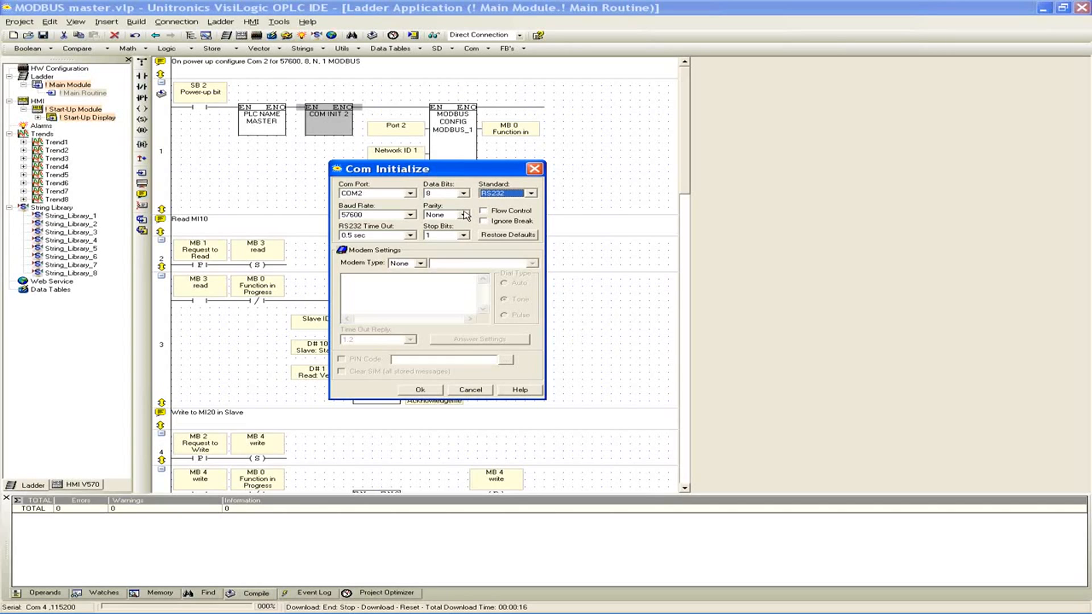
{"action": "mouse_move", "coordinate": [471, 224]}
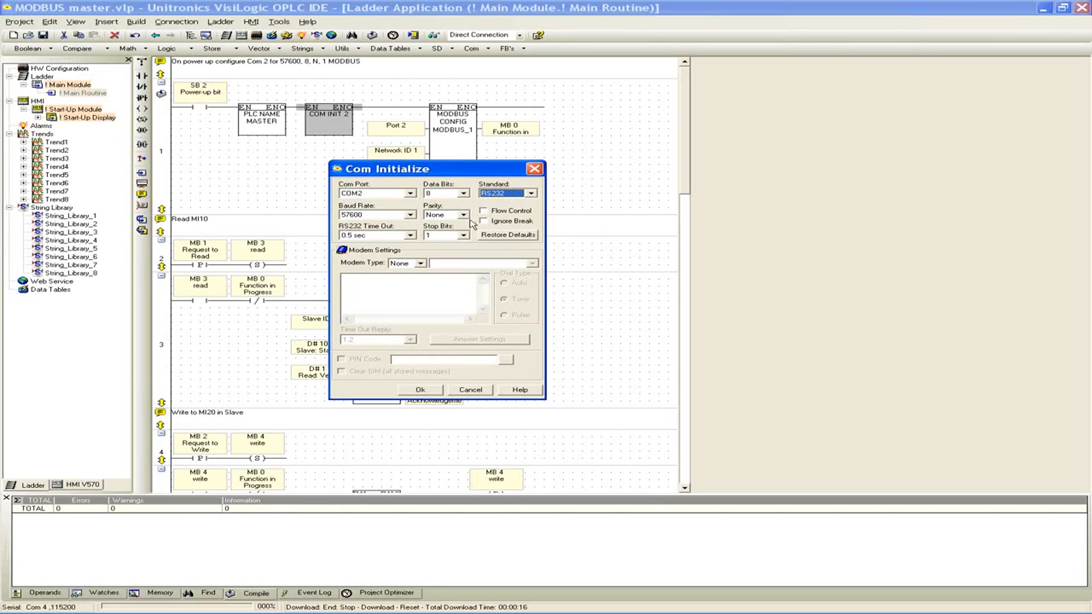
Review parity, data bits, time-out and modem options, keeping 8 bits, 0.5 sec and no modem.
{"action": "left_click", "coordinate": [463, 215]}
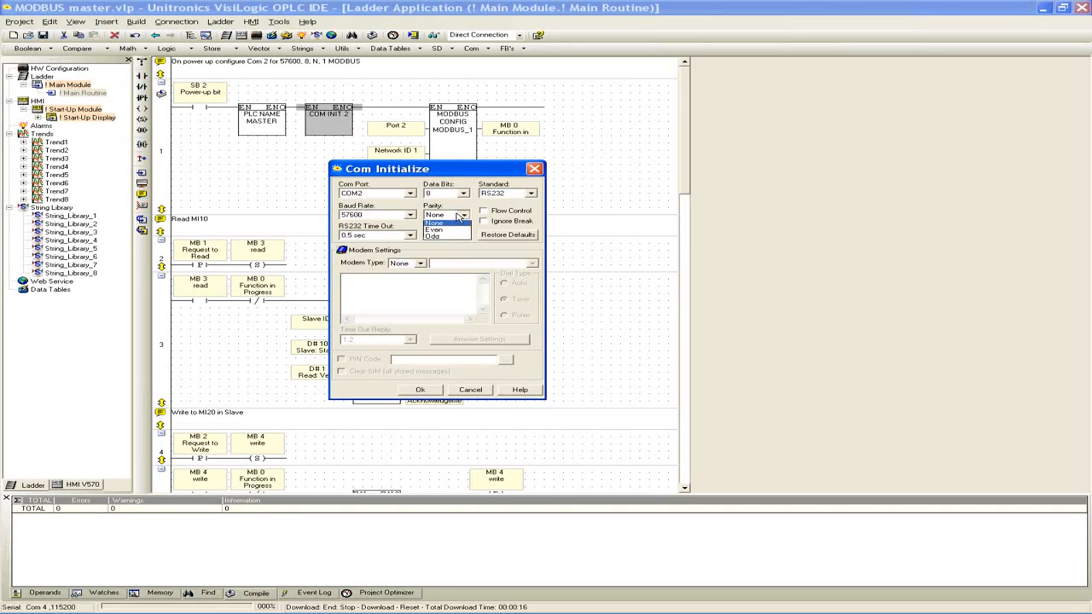
{"action": "left_click", "coordinate": [463, 193]}
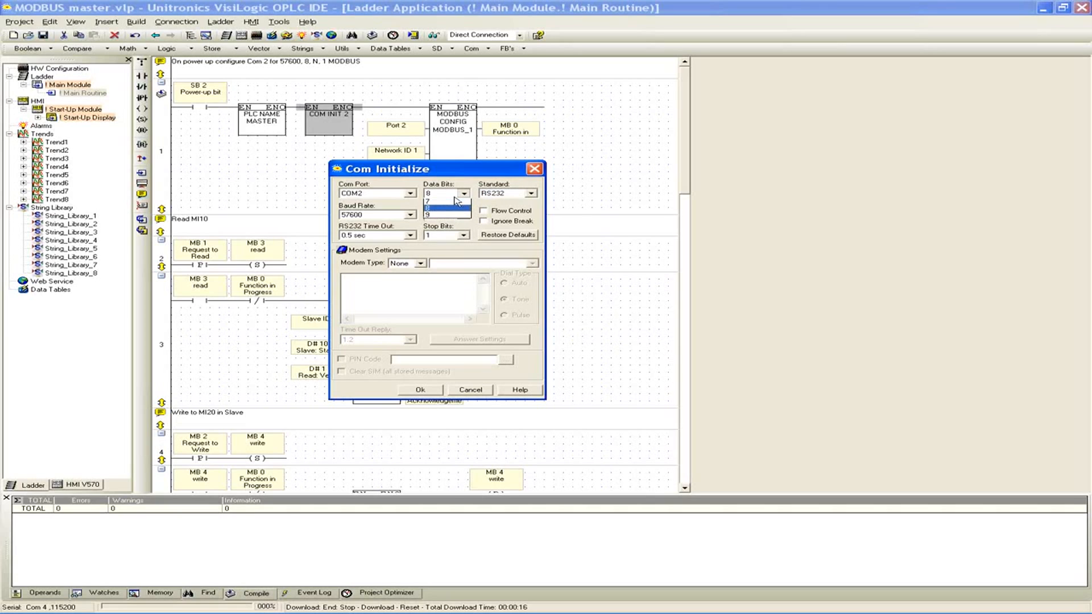
{"action": "left_click", "coordinate": [444, 208]}
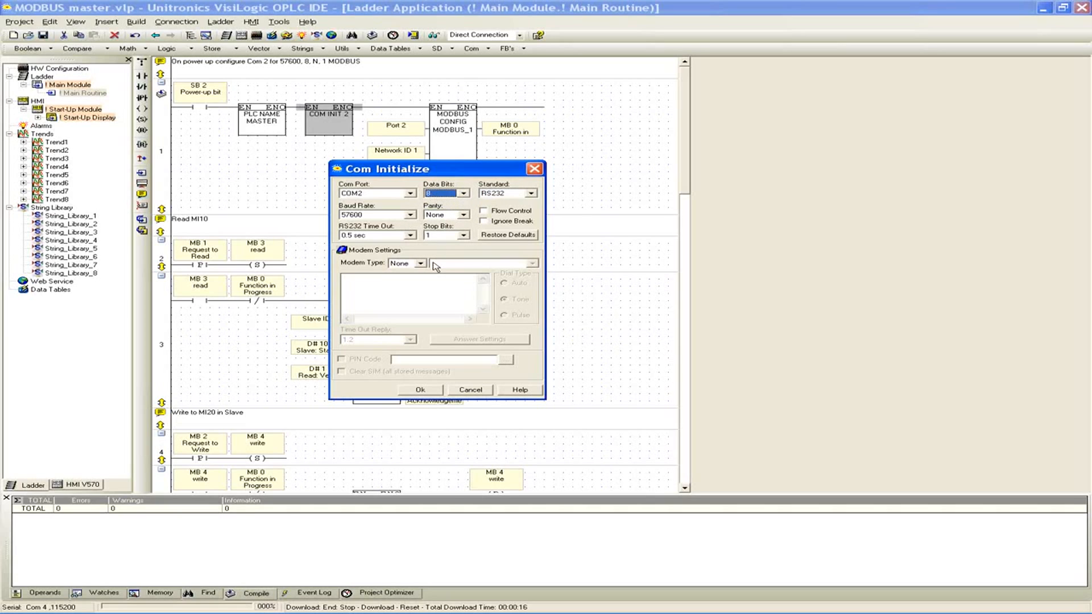
{"action": "mouse_move", "coordinate": [411, 249]}
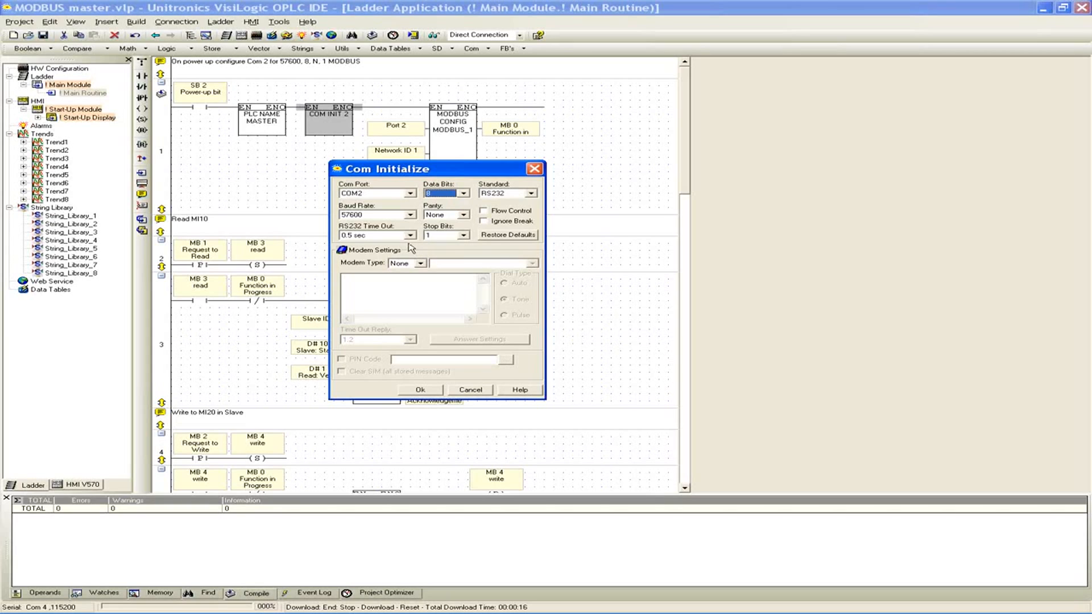
{"action": "left_click", "coordinate": [410, 235]}
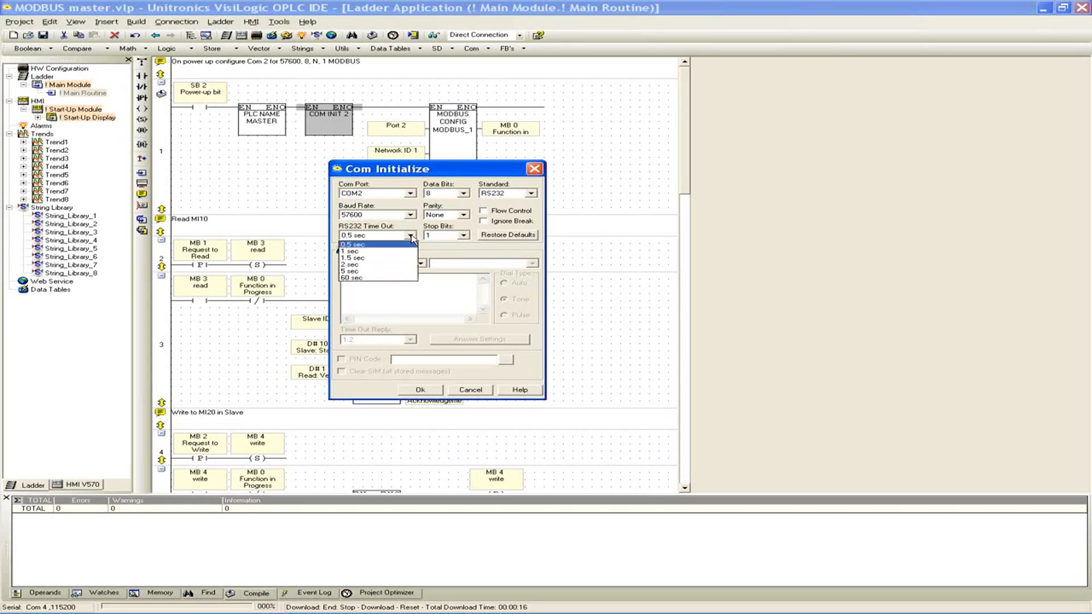
{"action": "left_click", "coordinate": [375, 244]}
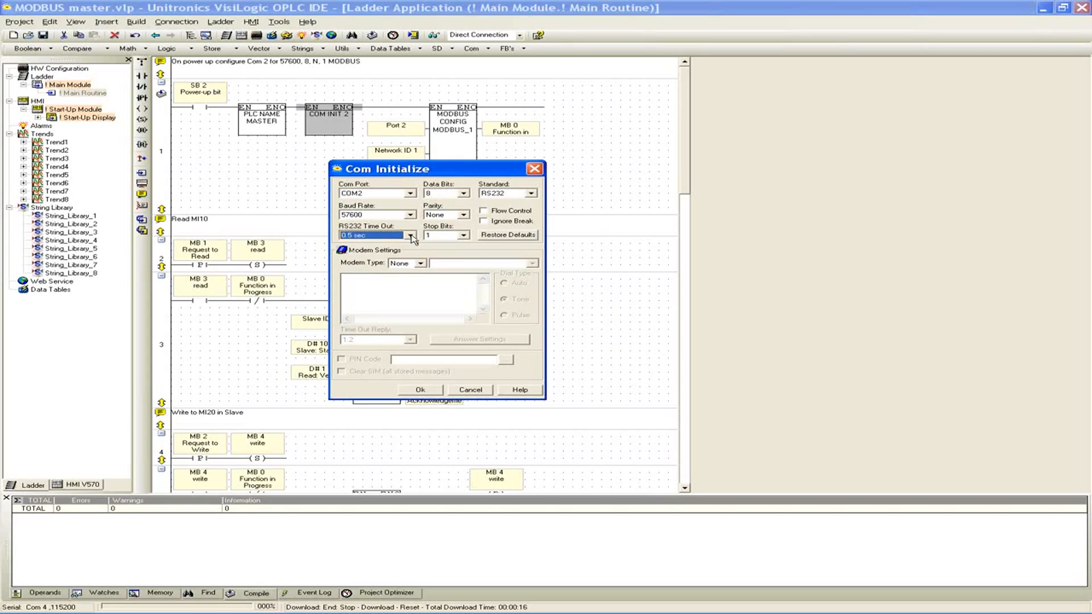
{"action": "mouse_move", "coordinate": [425, 266]}
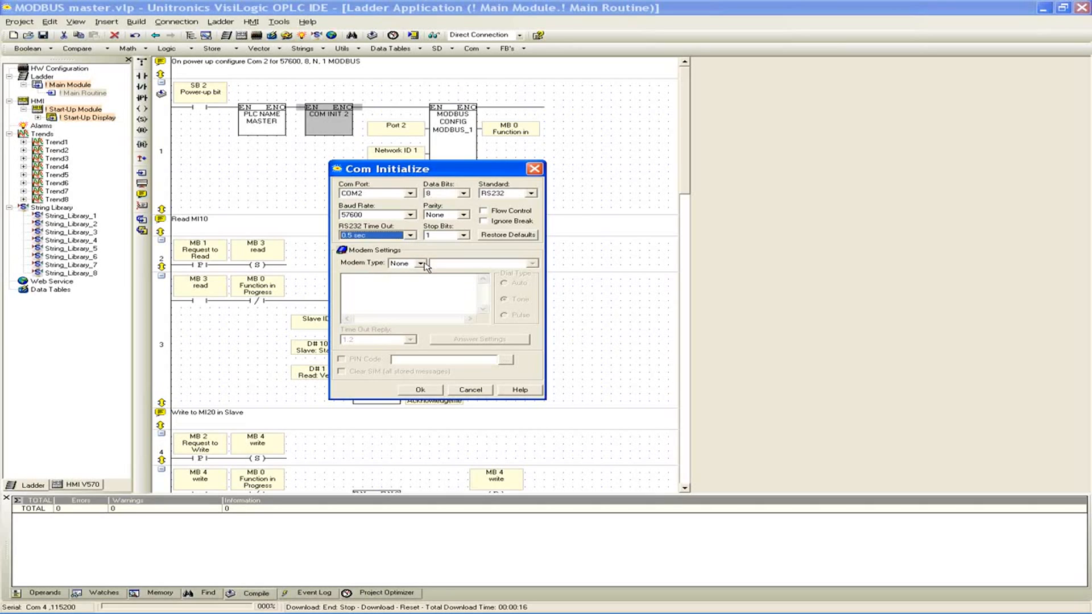
{"action": "left_click", "coordinate": [422, 264]}
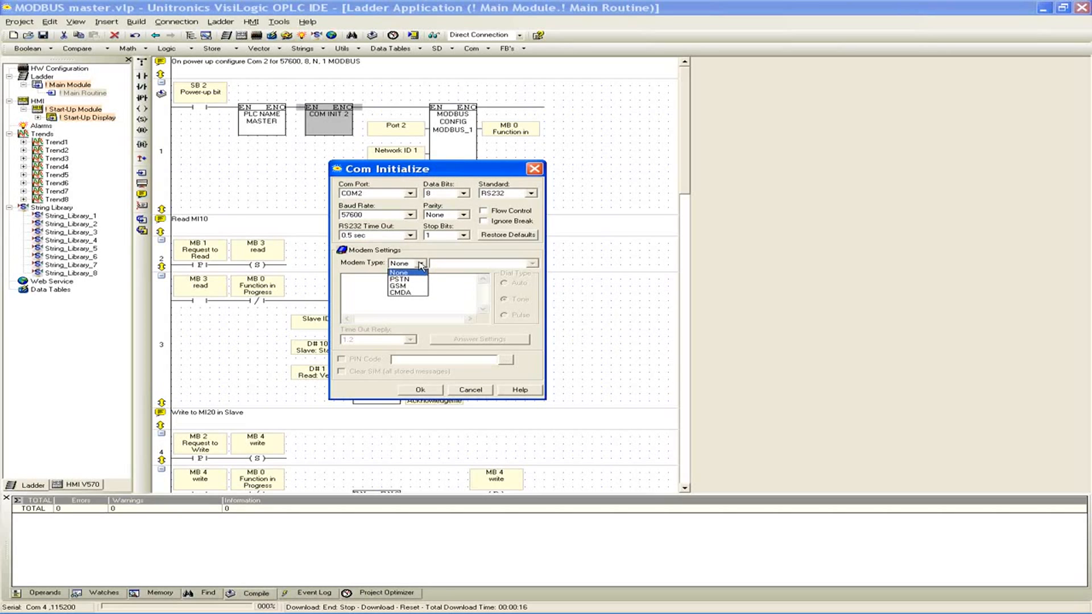
{"action": "left_click", "coordinate": [400, 273]}
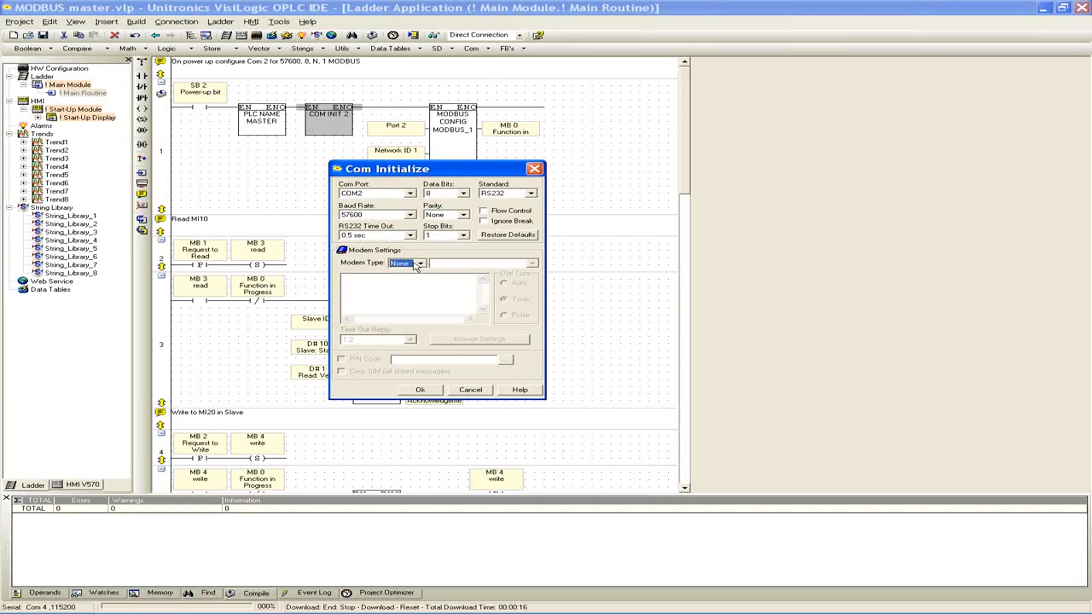
{"action": "mouse_move", "coordinate": [382, 208]}
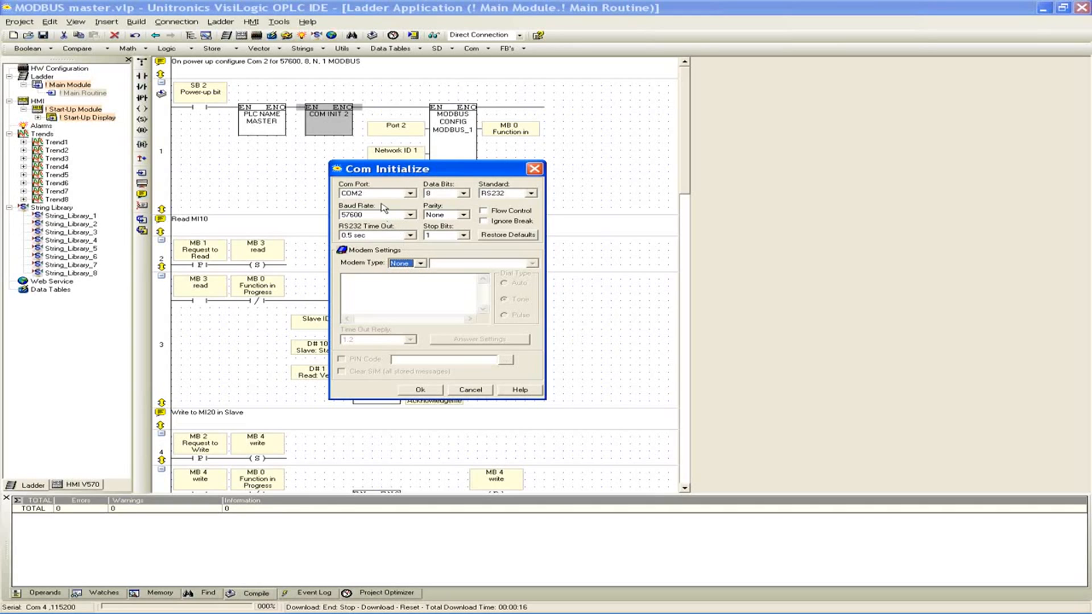
{"action": "mouse_move", "coordinate": [425, 300]}
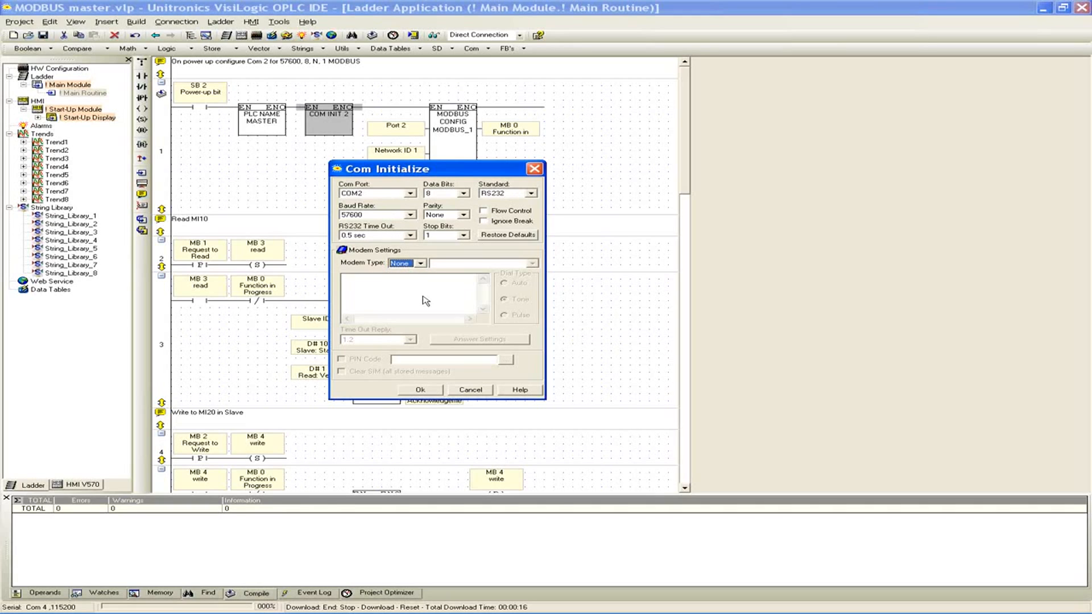
{"action": "mouse_move", "coordinate": [428, 301]}
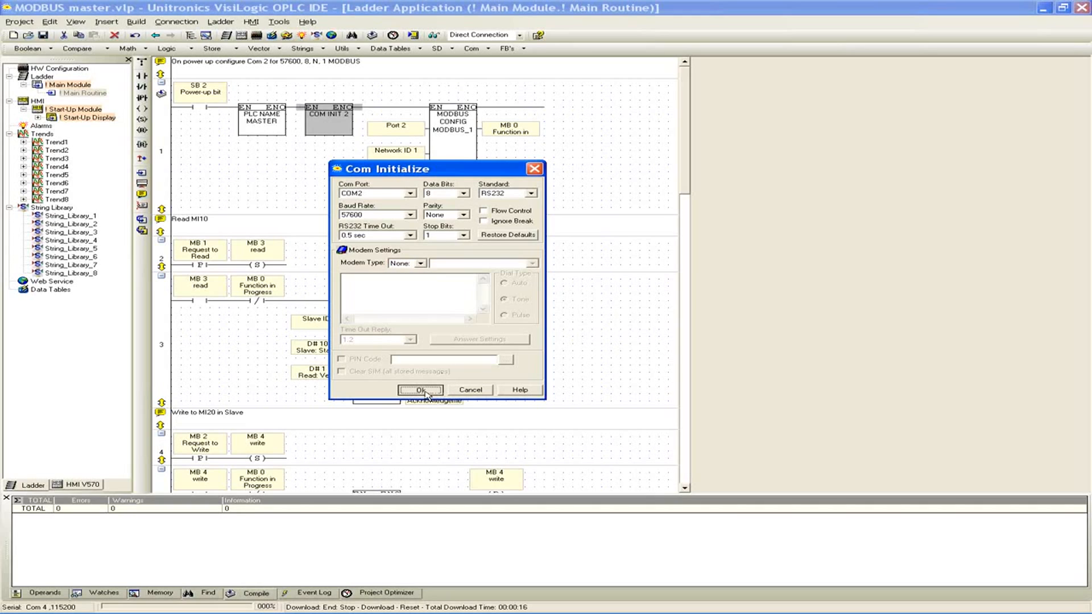
Accept the Com Initialize settings with OK and show the FB's MODBUS category list.
{"action": "left_click", "coordinate": [421, 389]}
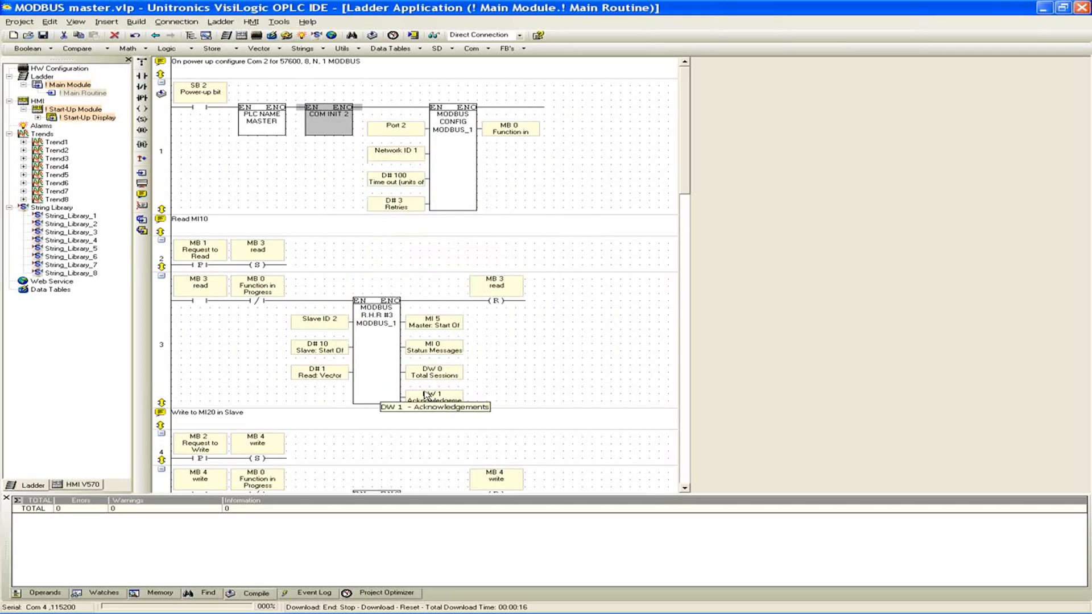
{"action": "mouse_move", "coordinate": [442, 143]}
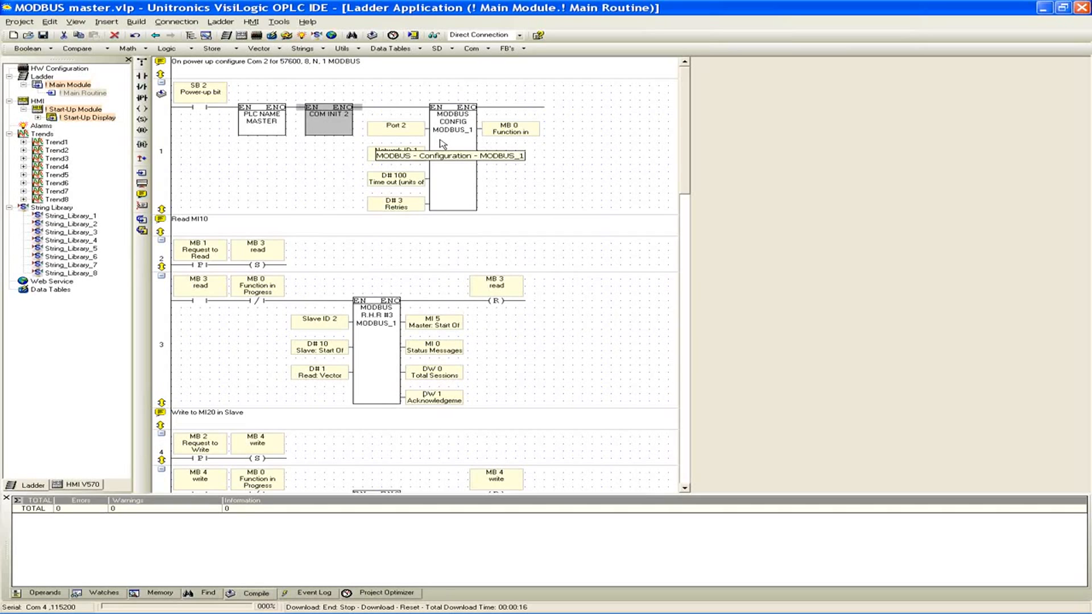
{"action": "mouse_move", "coordinate": [639, 142]}
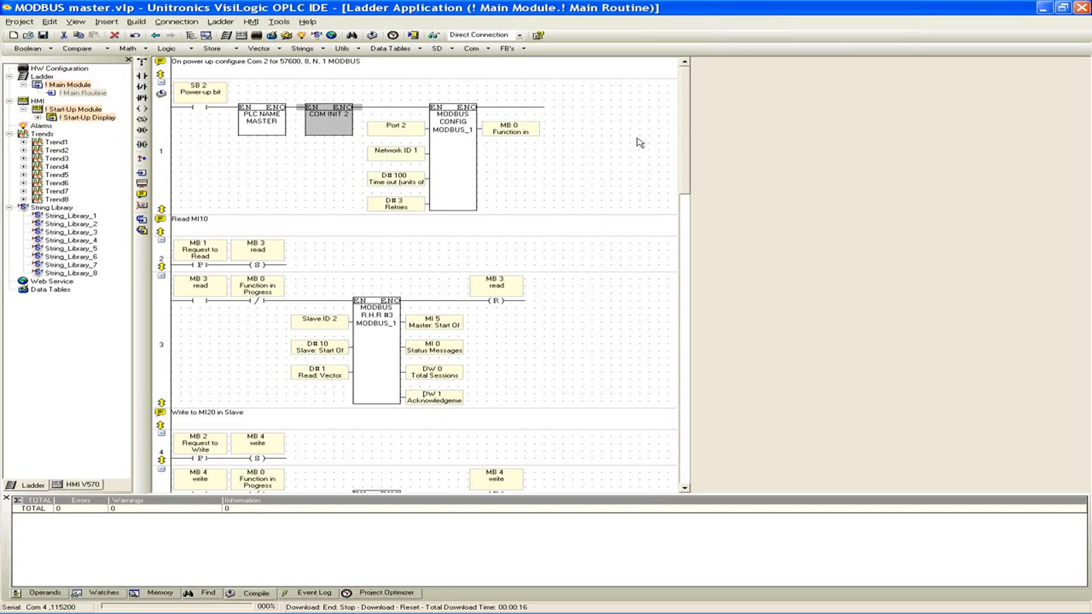
{"action": "mouse_move", "coordinate": [373, 118]}
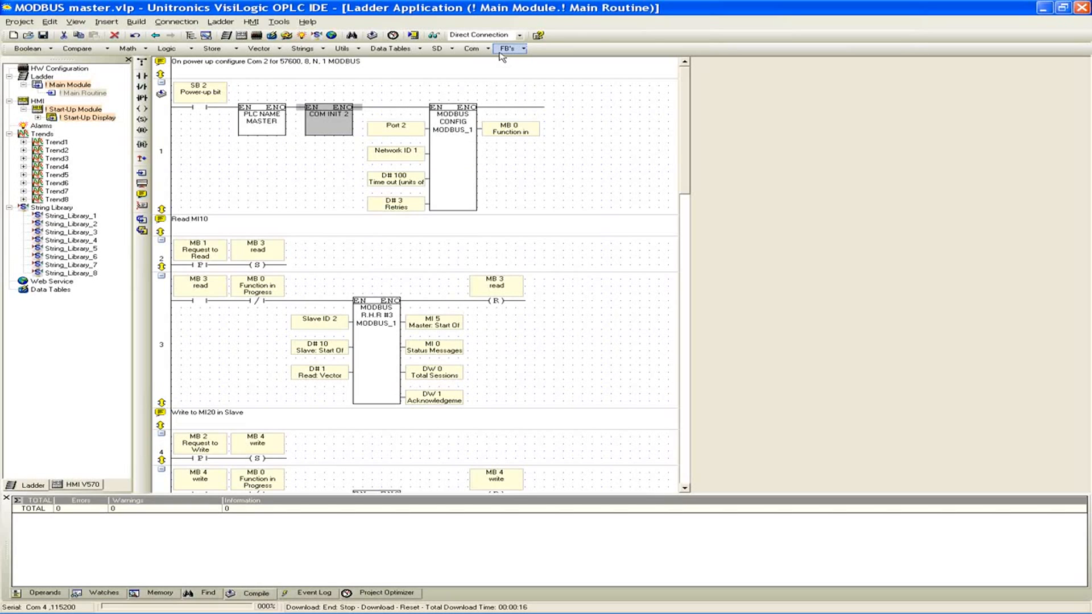
{"action": "left_click", "coordinate": [507, 48]}
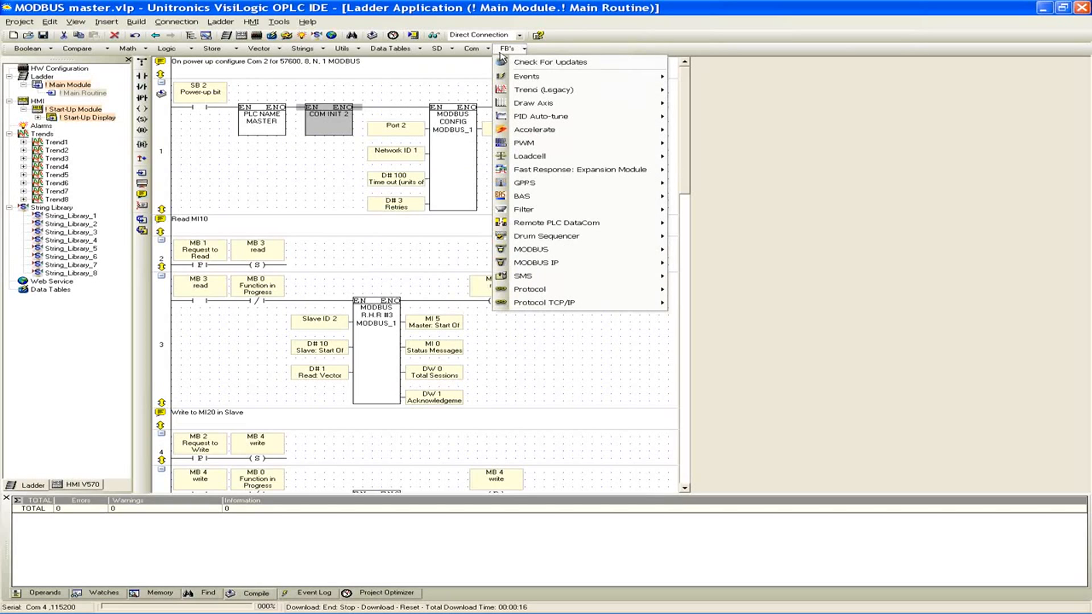
{"action": "mouse_move", "coordinate": [575, 250]}
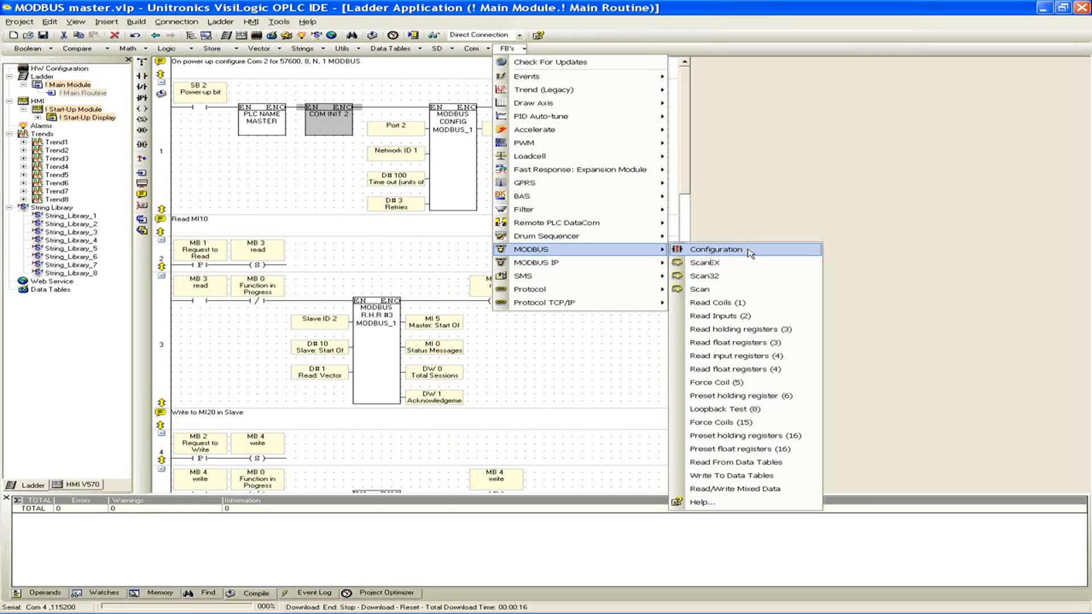
{"action": "mouse_move", "coordinate": [692, 174]}
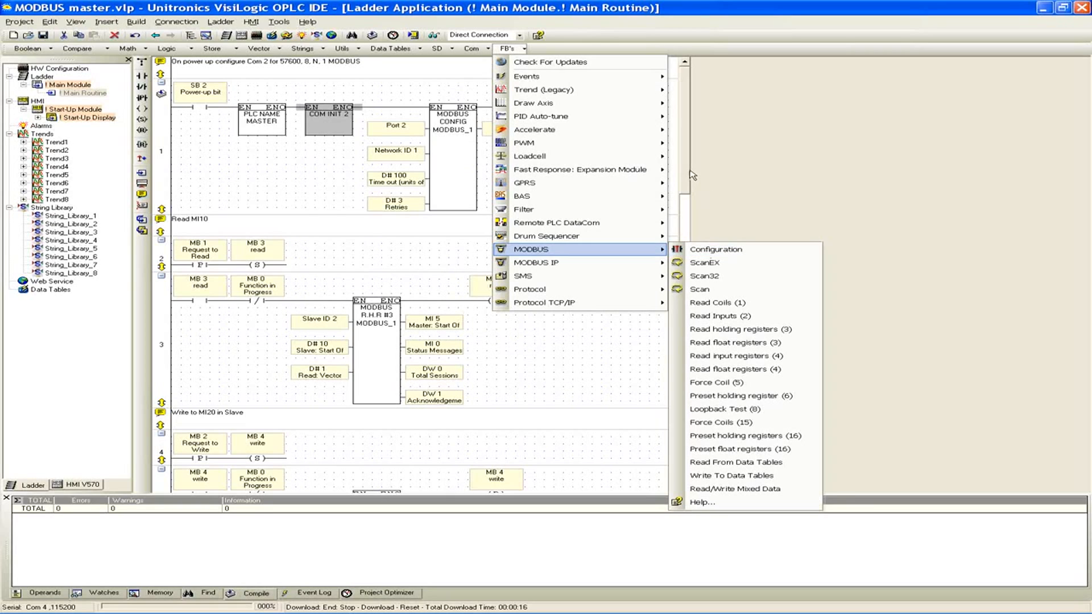
Dismiss the FB list and check the MODBUS_1 configuration's Port Number, confirming port 2.
{"action": "left_click", "coordinate": [507, 168]}
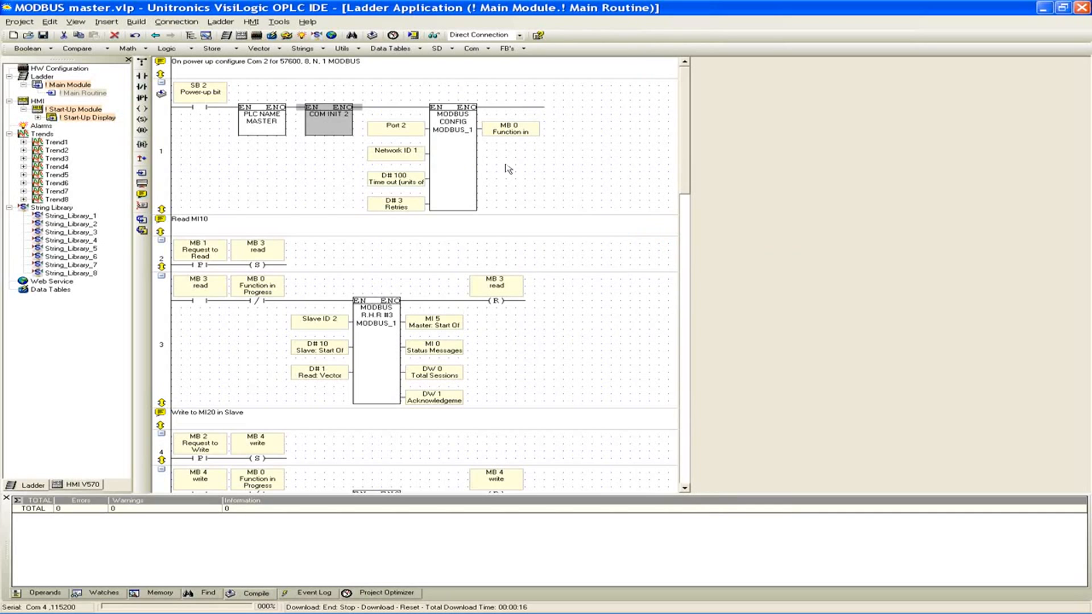
{"action": "double_click", "coordinate": [452, 122]}
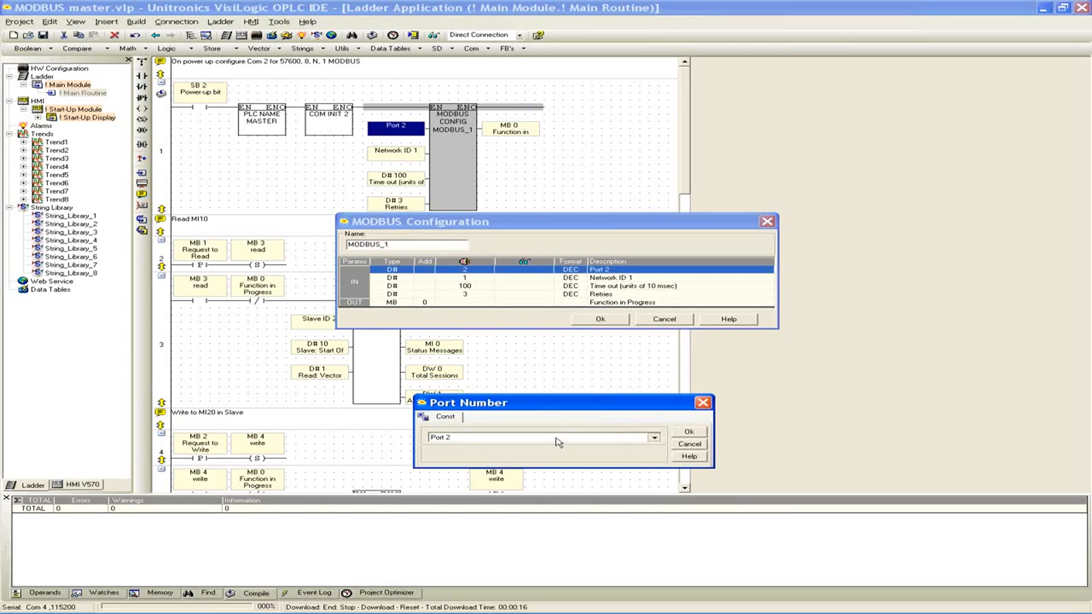
{"action": "left_click", "coordinate": [652, 437]}
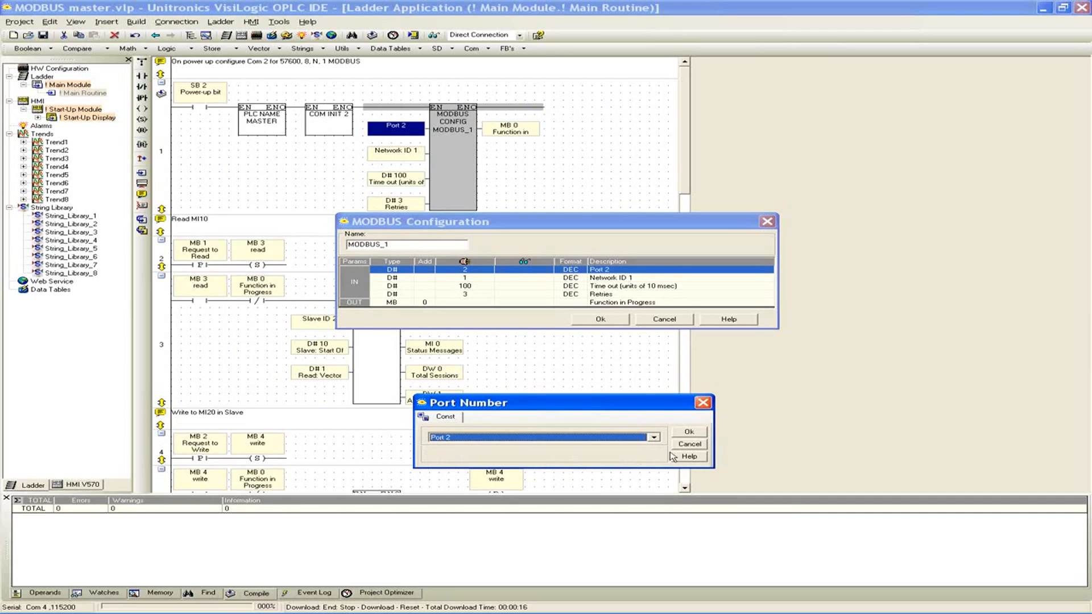
{"action": "left_click", "coordinate": [687, 431]}
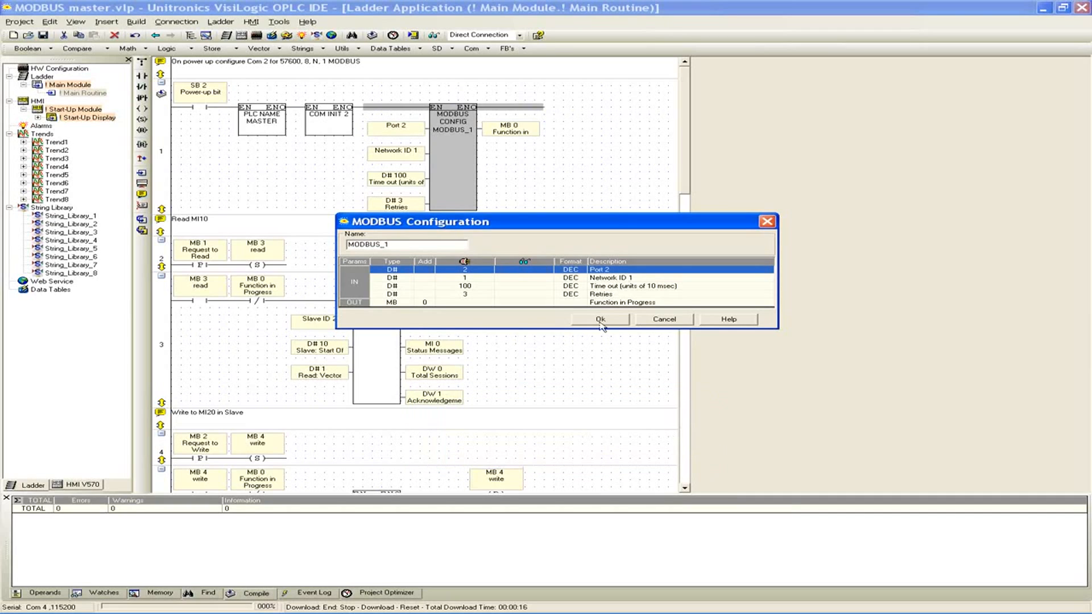
{"action": "double_click", "coordinate": [609, 277]}
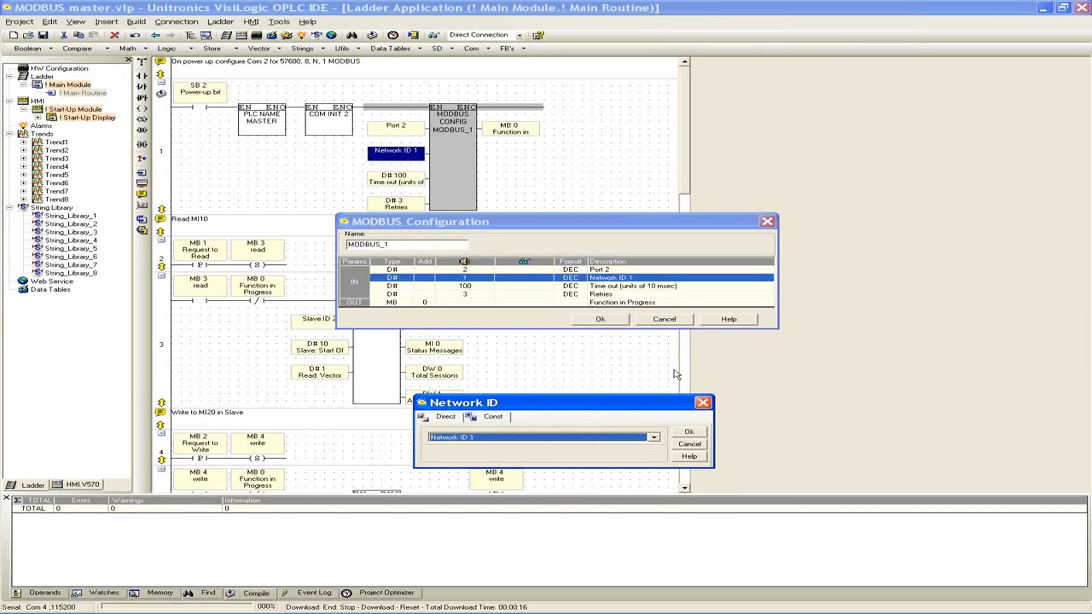
{"action": "left_click", "coordinate": [654, 436]}
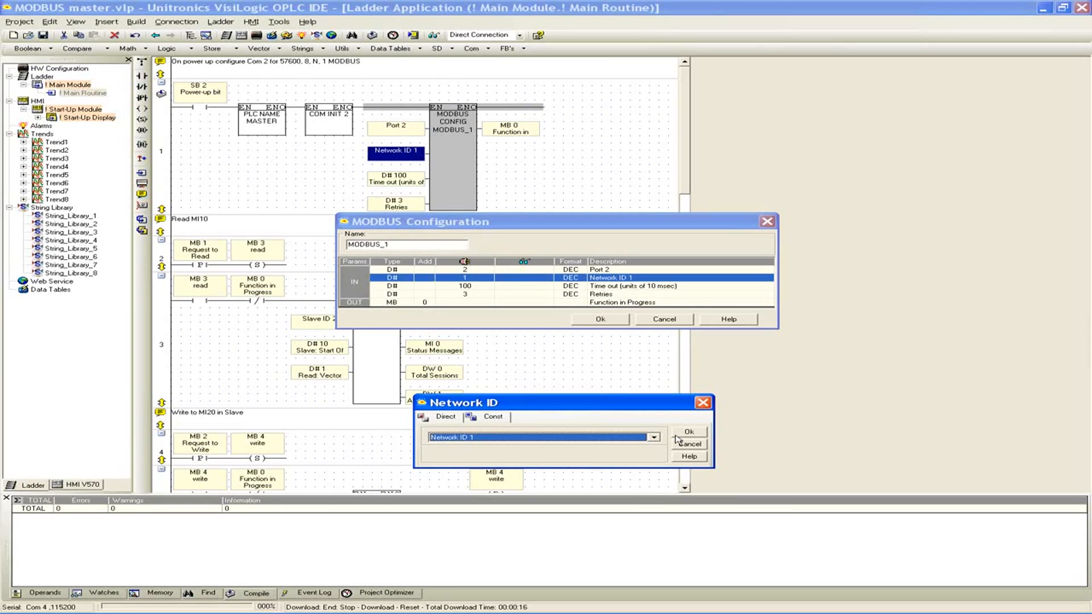
{"action": "mouse_move", "coordinate": [690, 445]}
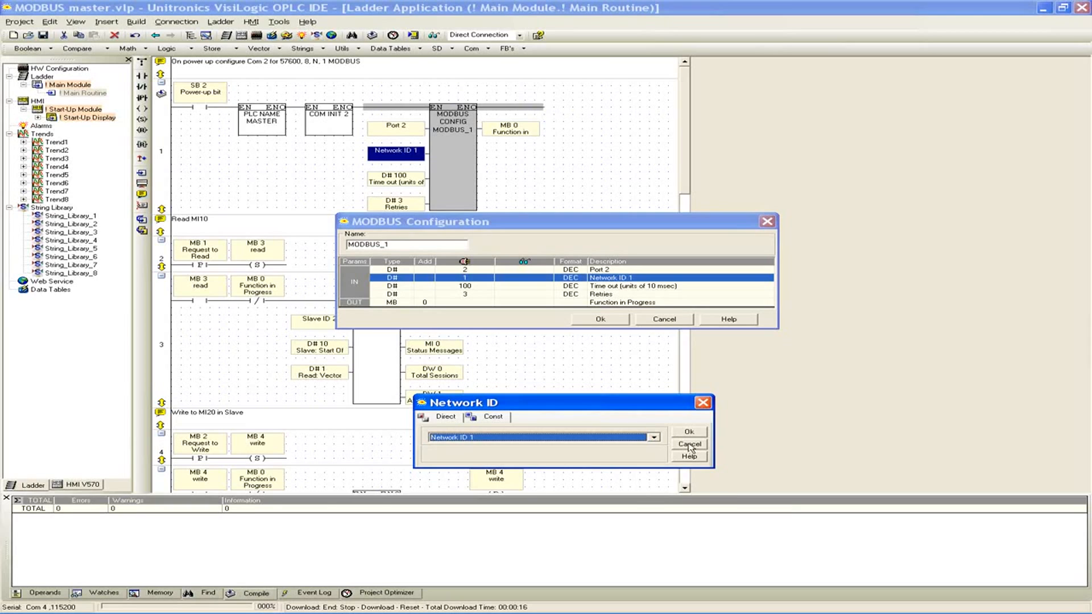
{"action": "left_click", "coordinate": [688, 444]}
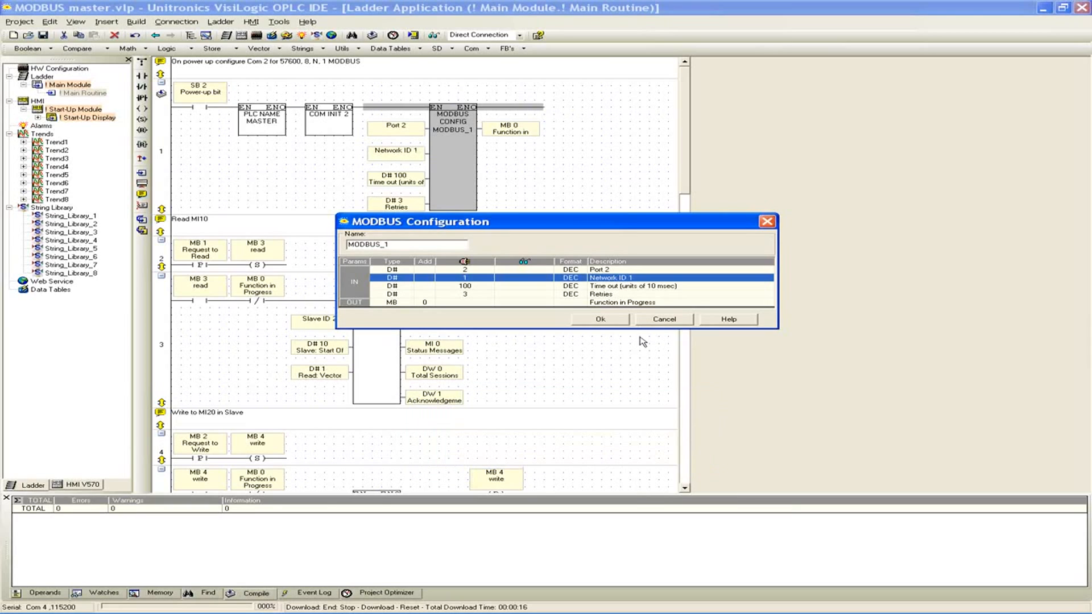
{"action": "mouse_move", "coordinate": [614, 311]}
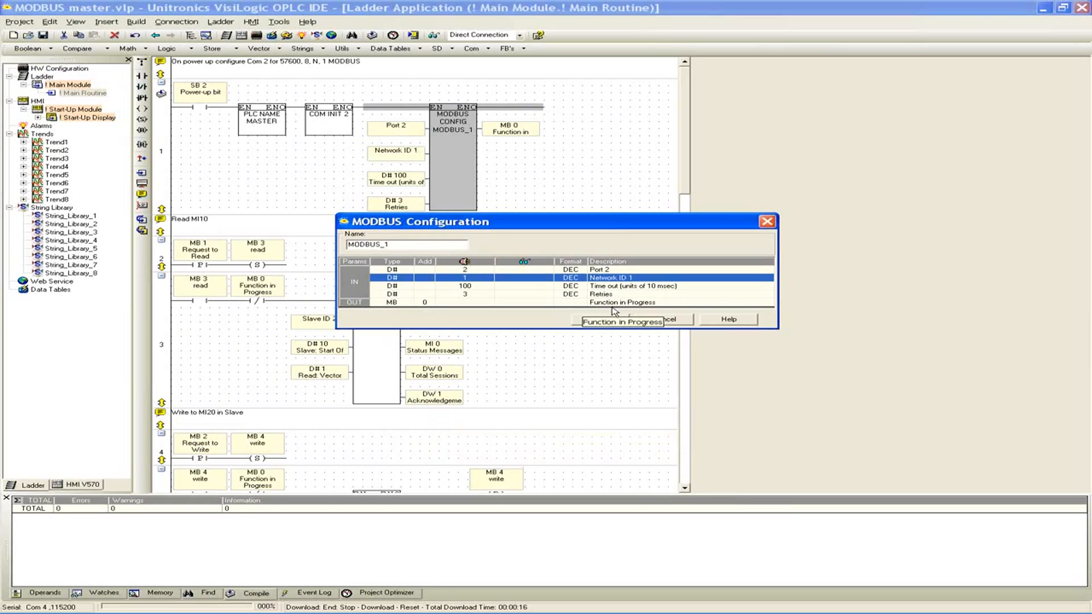
{"action": "mouse_move", "coordinate": [559, 318]}
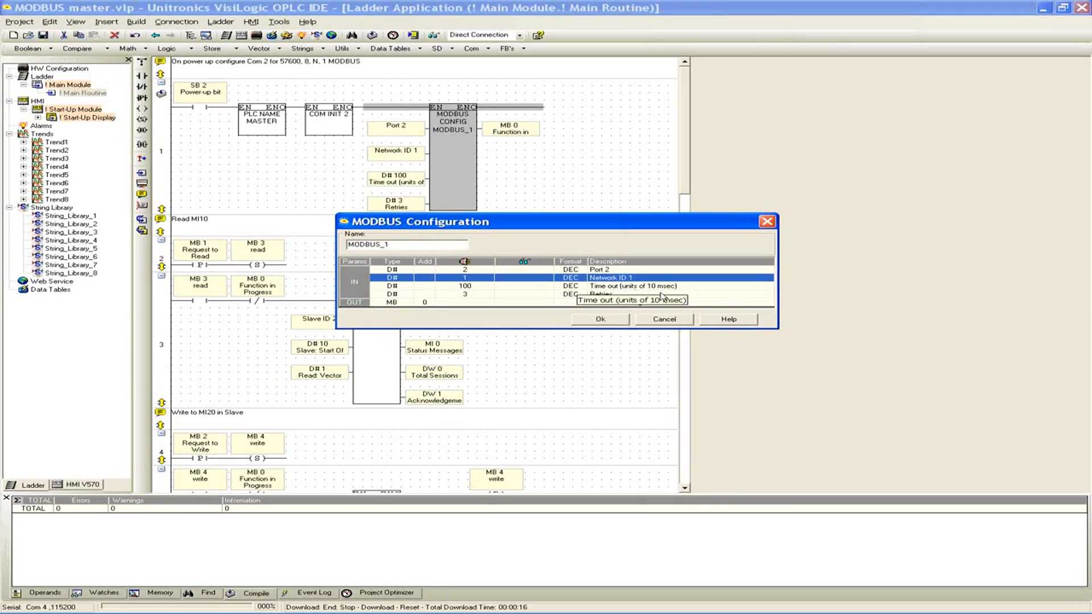
{"action": "mouse_move", "coordinate": [683, 305]}
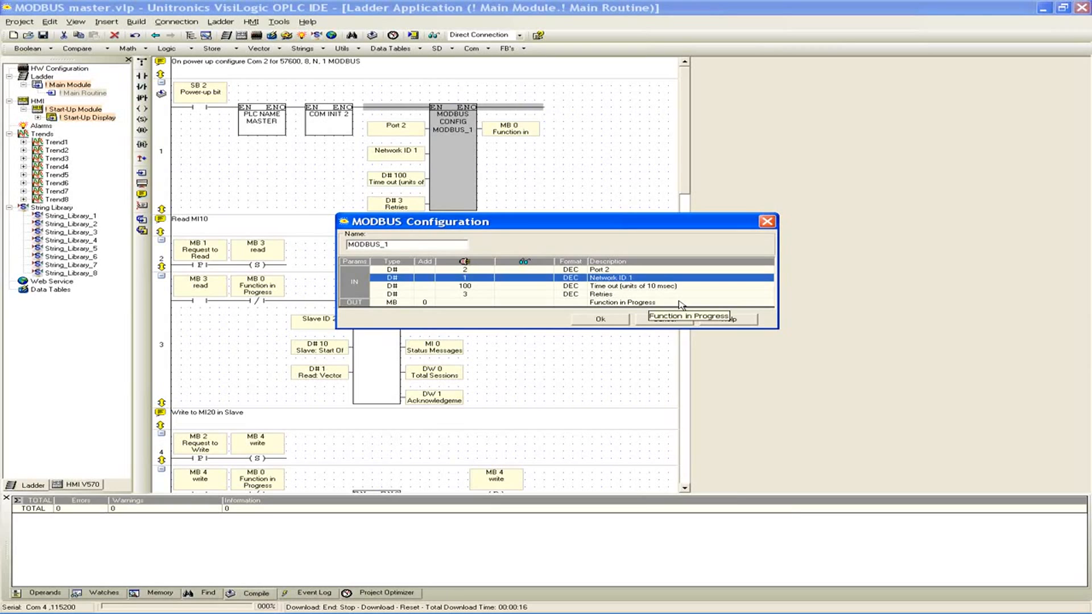
{"action": "mouse_move", "coordinate": [693, 322]}
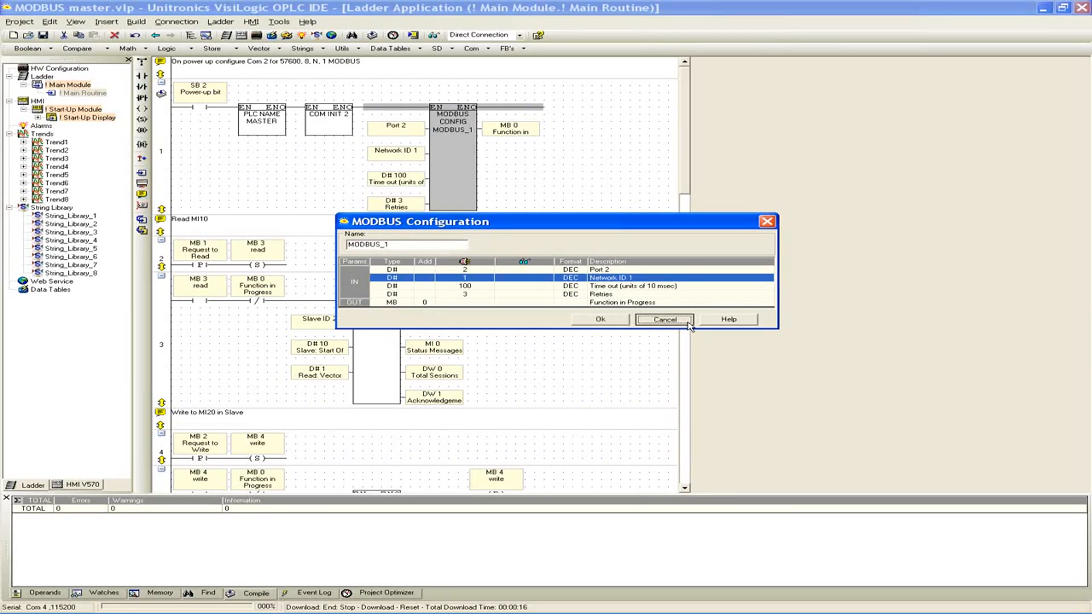
Cancel the MODBUS_1 Configuration dialog, leaving timeout and retries unchanged.
{"action": "left_click", "coordinate": [662, 319]}
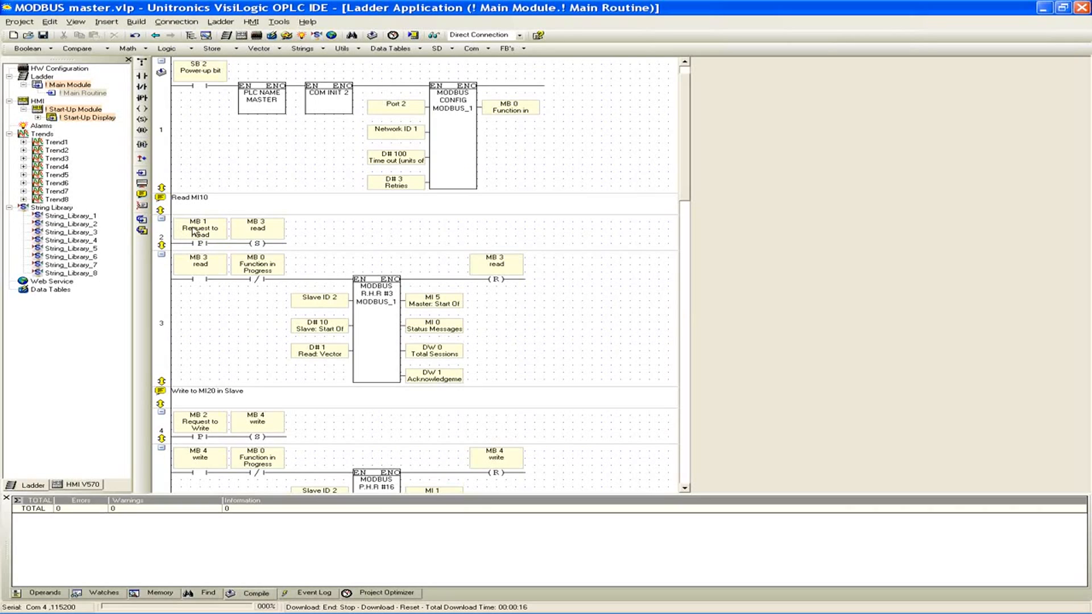
{"action": "mouse_move", "coordinate": [233, 235]}
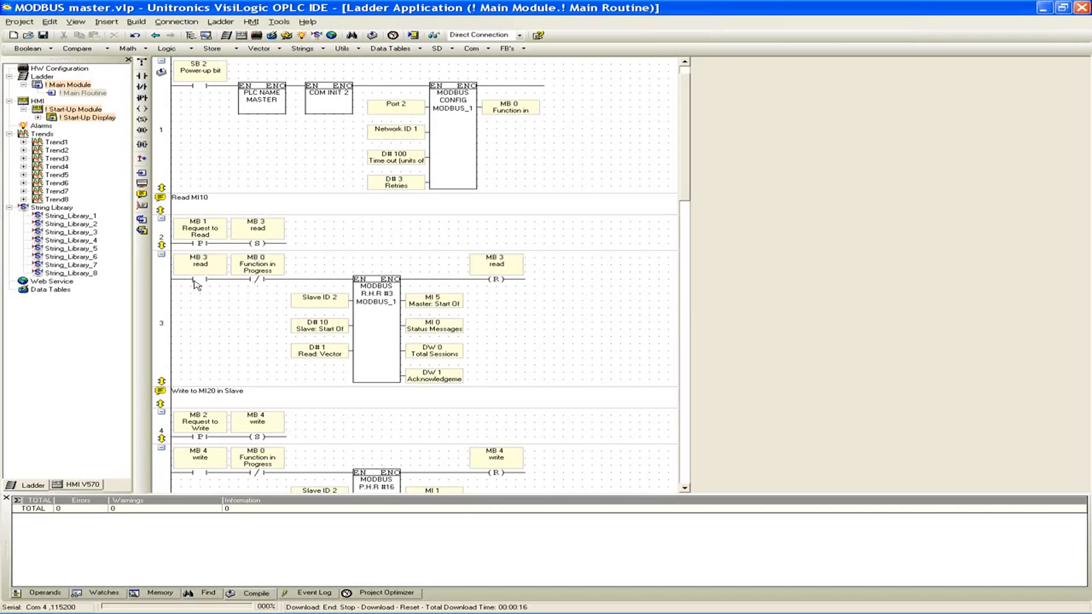
{"action": "mouse_move", "coordinate": [193, 283]}
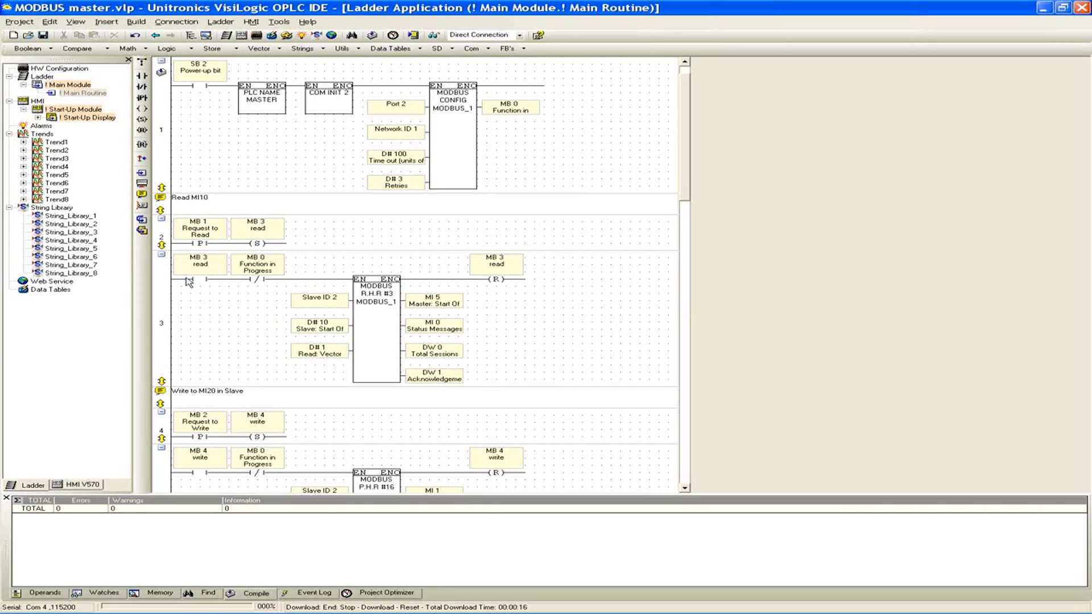
{"action": "mouse_move", "coordinate": [216, 239]}
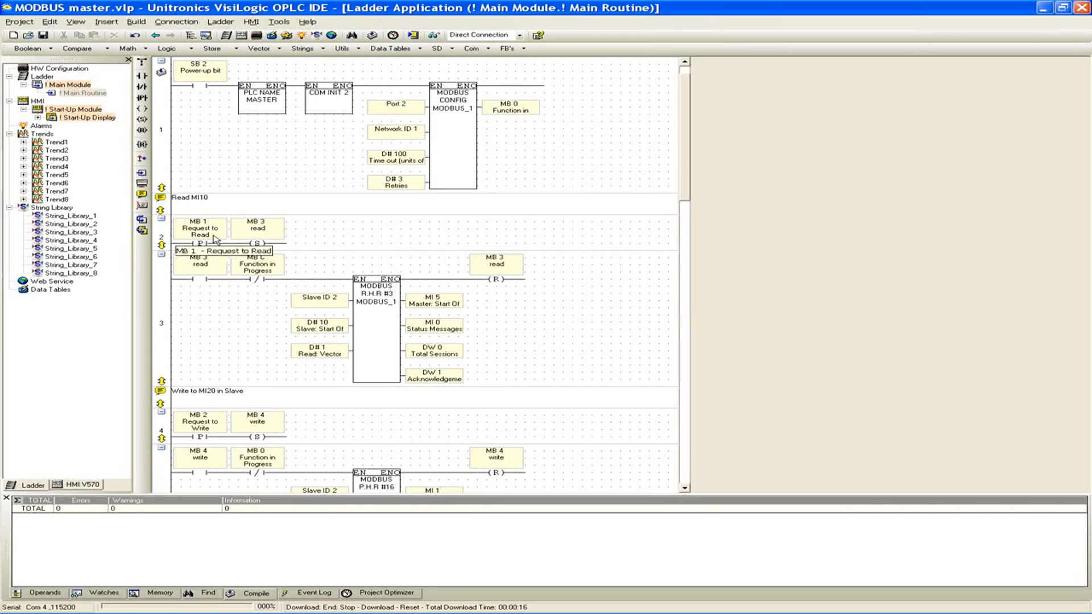
{"action": "mouse_move", "coordinate": [205, 289]}
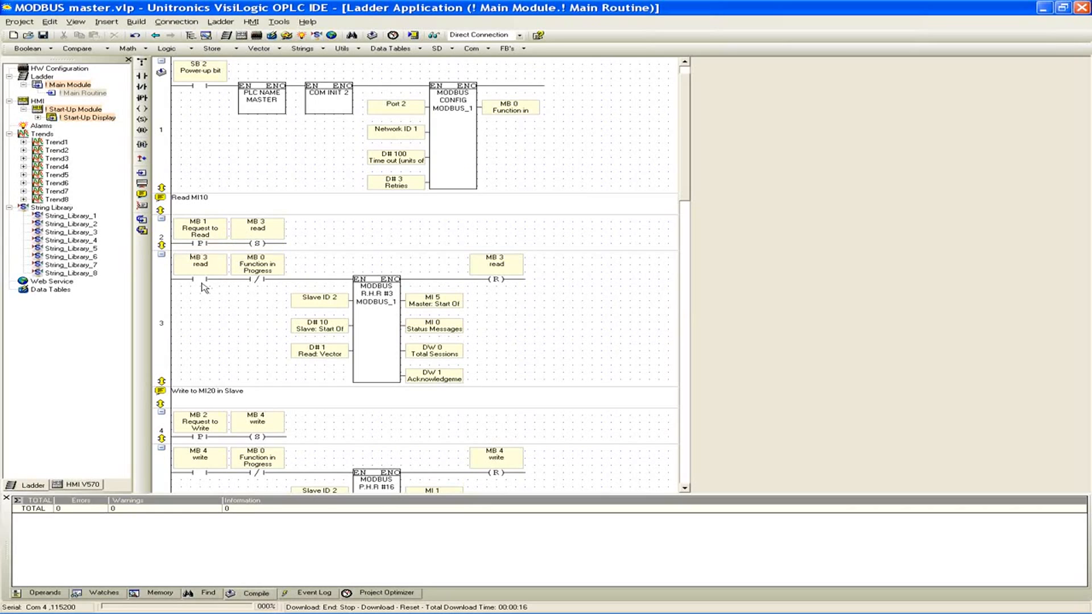
{"action": "mouse_move", "coordinate": [216, 272]}
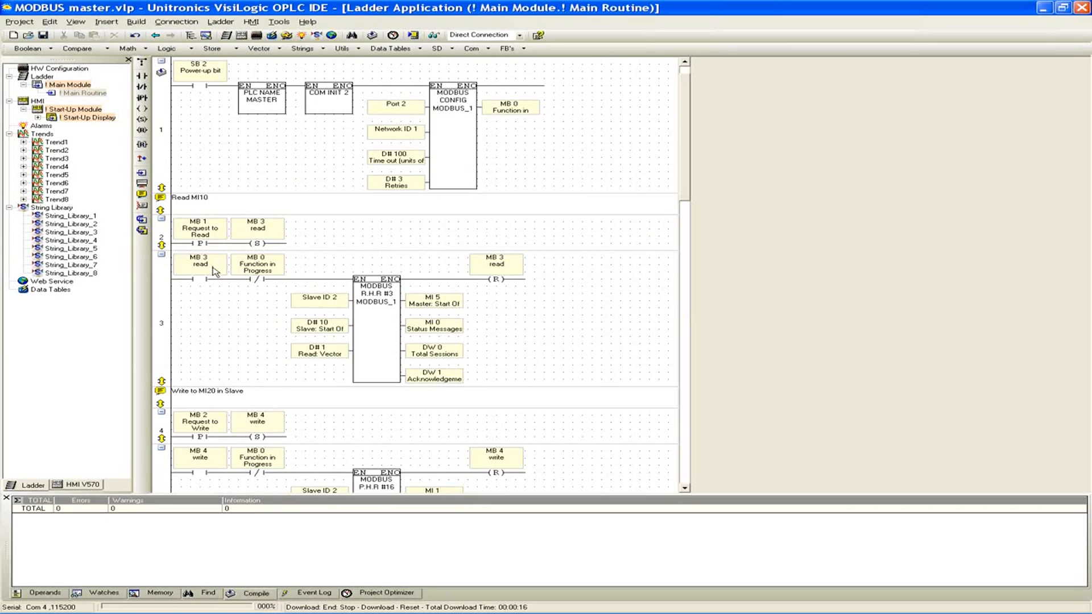
{"action": "mouse_move", "coordinate": [200, 265]}
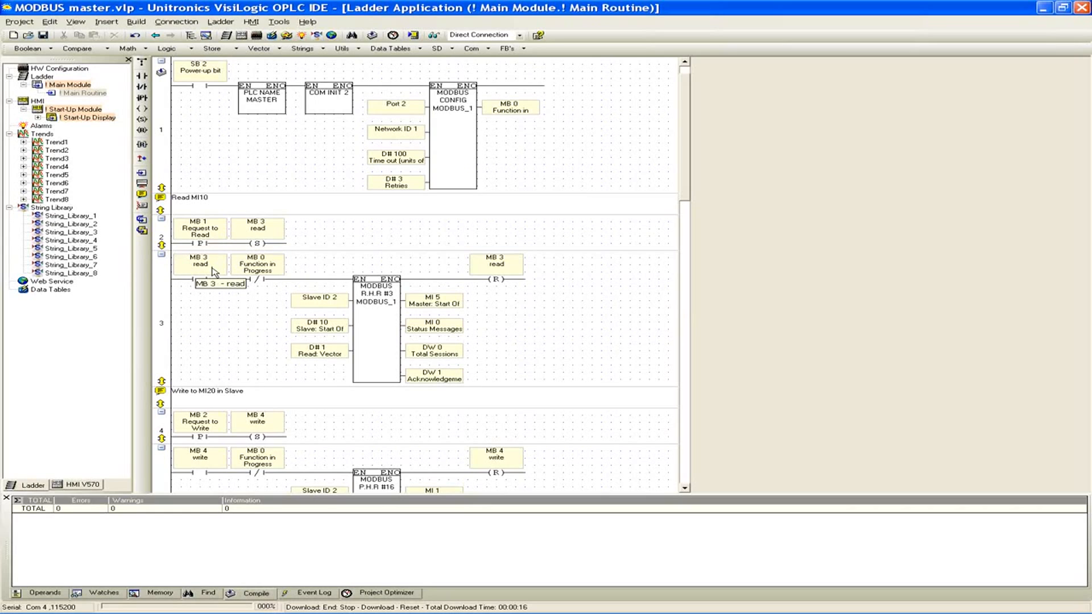
{"action": "mouse_move", "coordinate": [497, 266]}
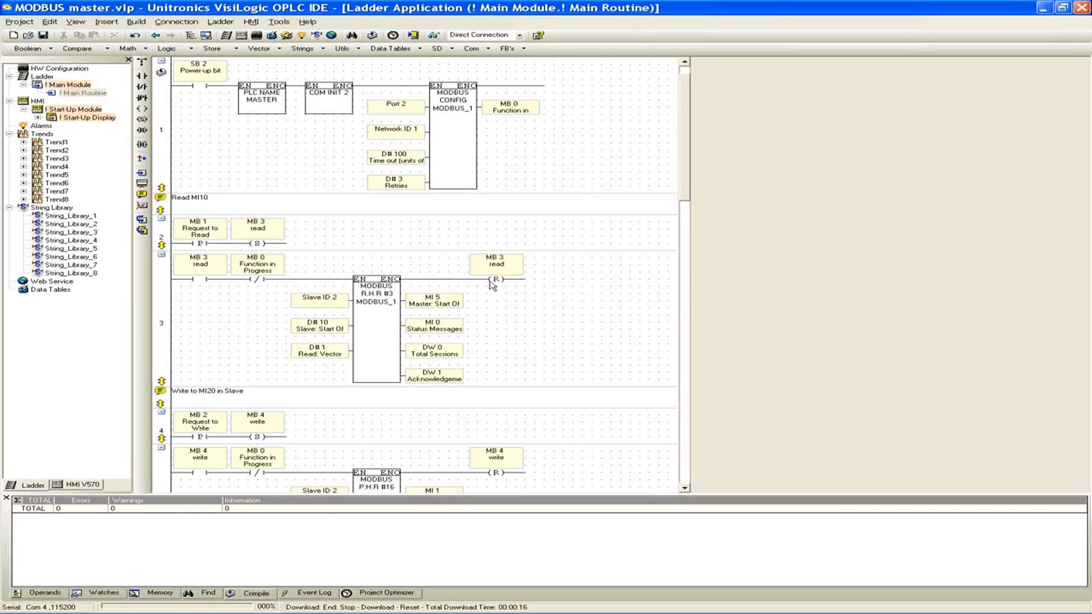
{"action": "mouse_move", "coordinate": [205, 246]}
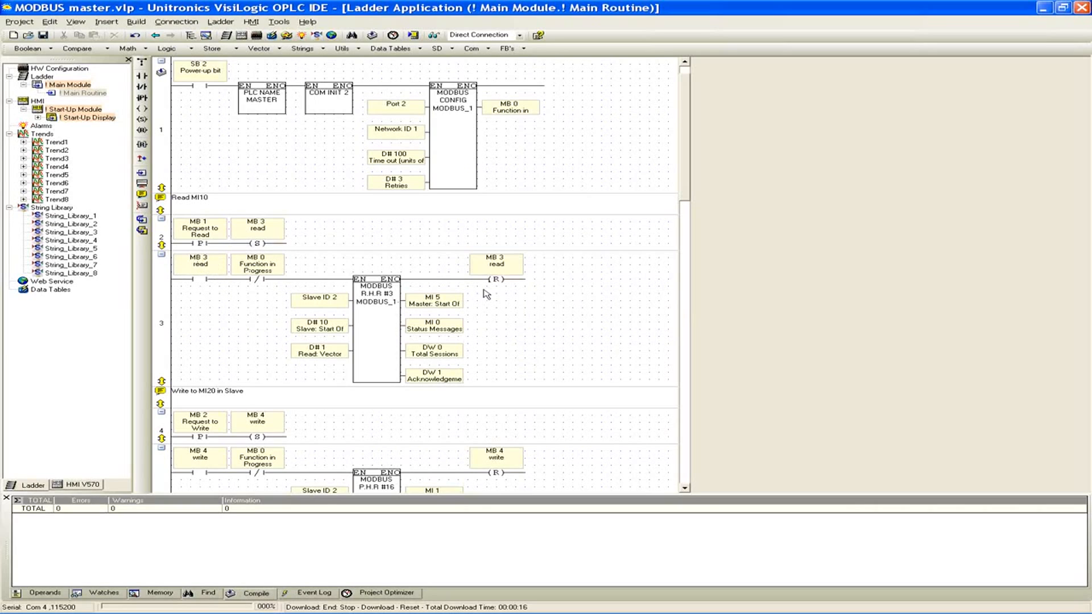
{"action": "mouse_move", "coordinate": [494, 302]}
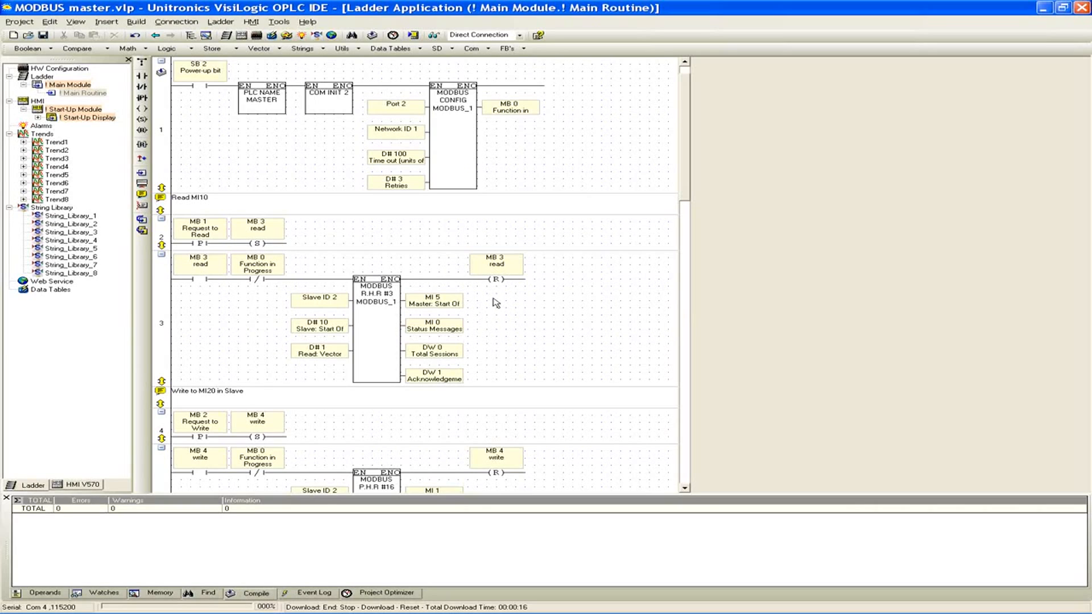
{"action": "mouse_move", "coordinate": [491, 299]}
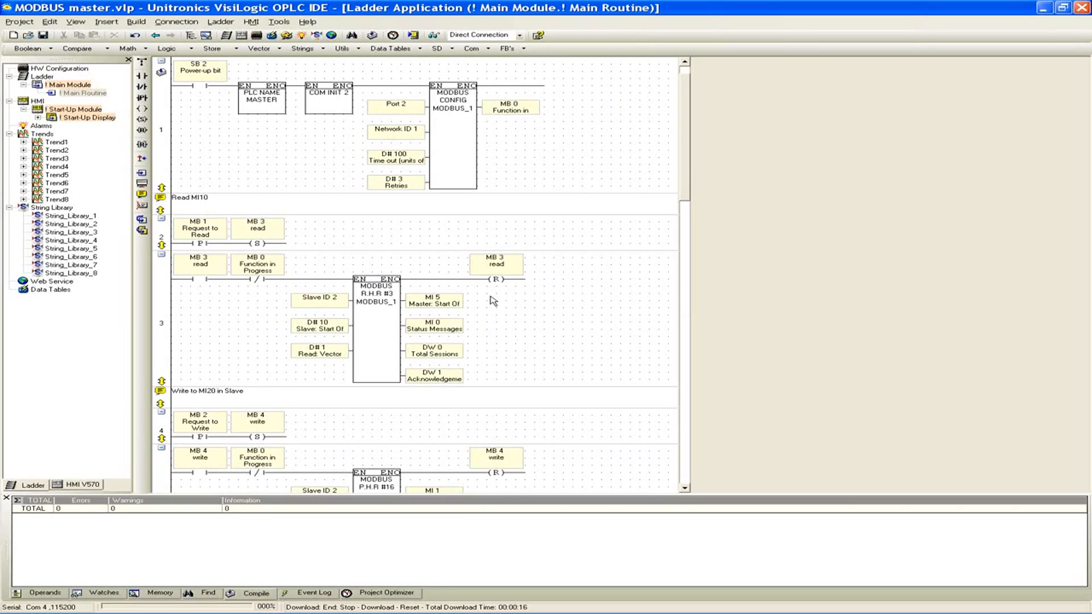
{"action": "mouse_move", "coordinate": [463, 297]}
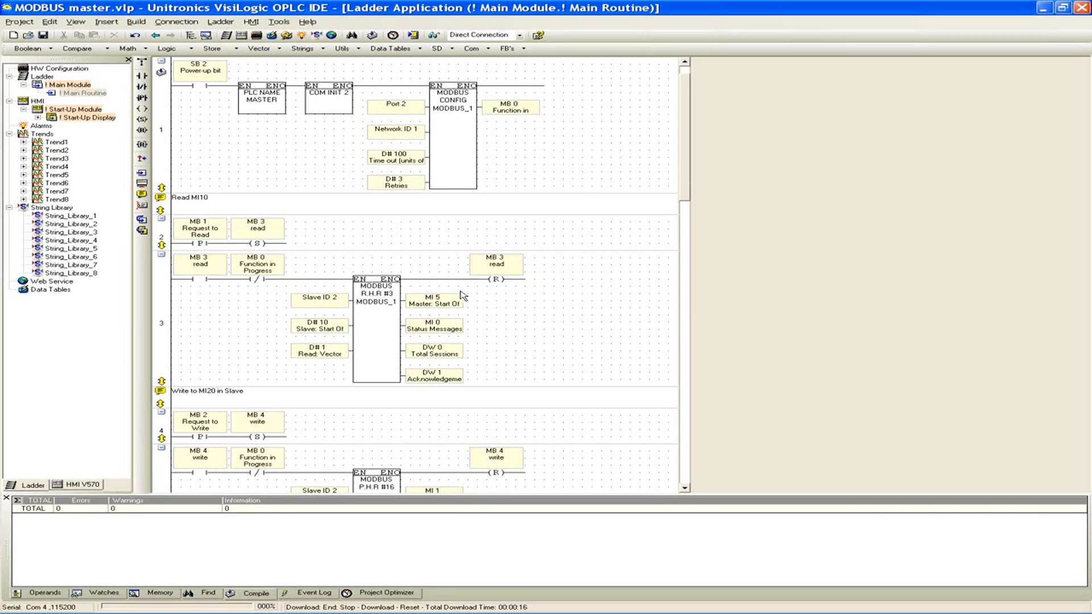
{"action": "mouse_move", "coordinate": [397, 248]}
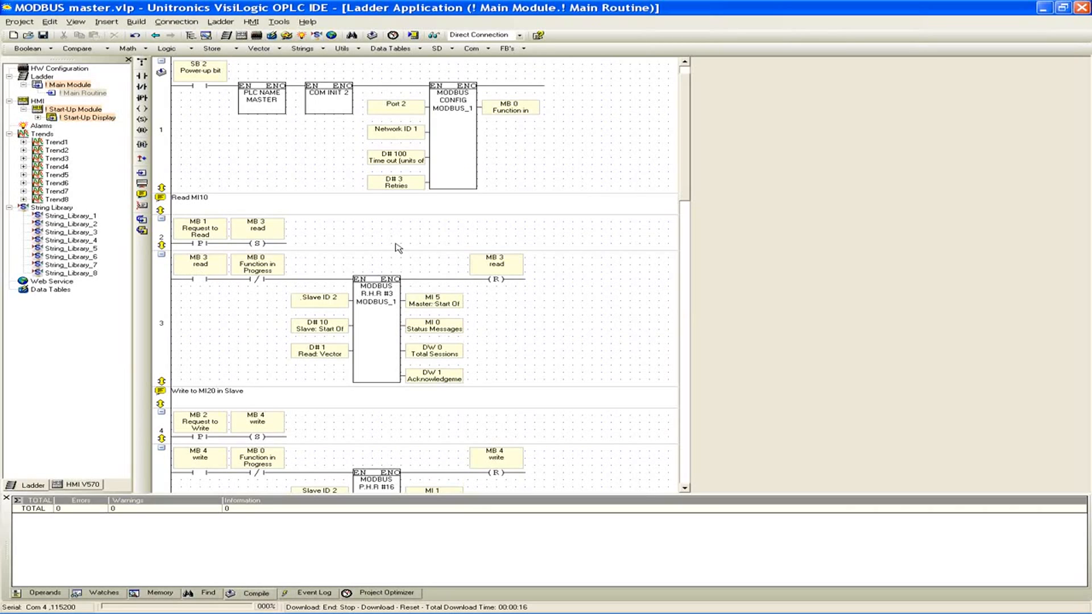
{"action": "mouse_move", "coordinate": [500, 279]}
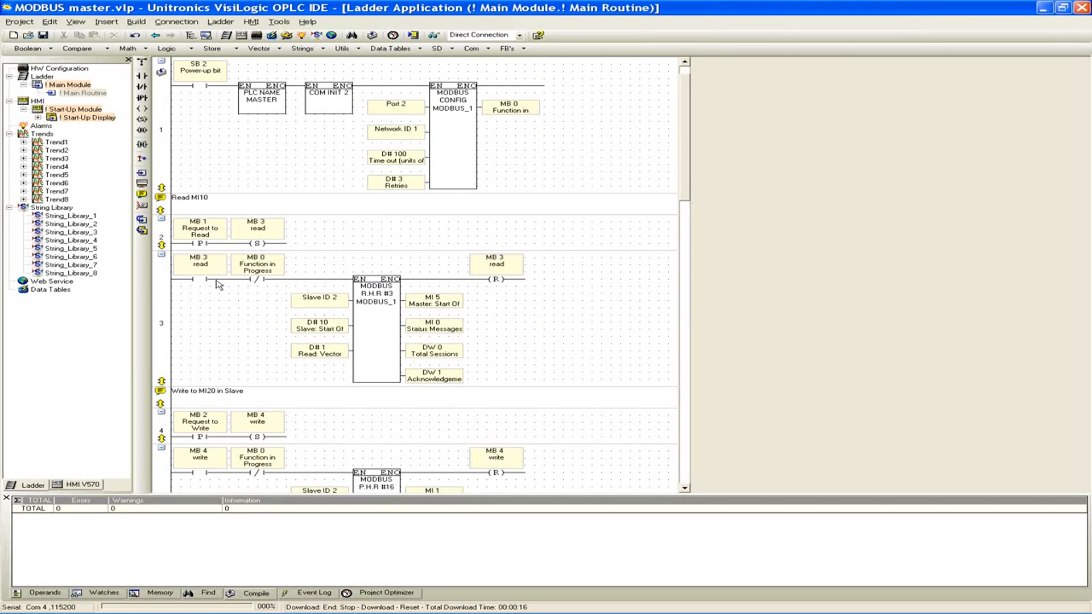
{"action": "mouse_move", "coordinate": [210, 280]}
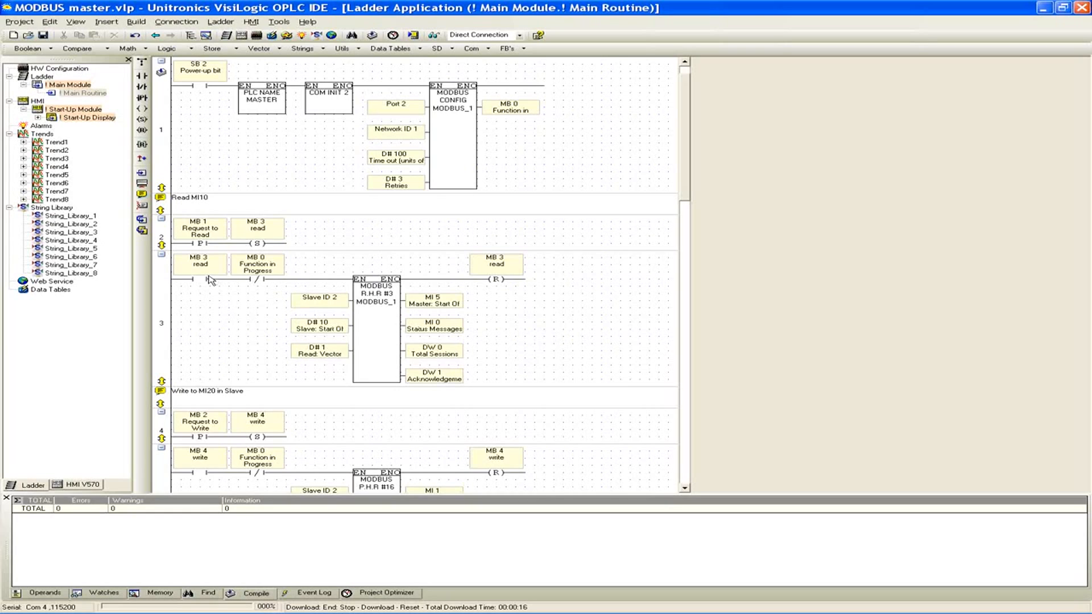
{"action": "mouse_move", "coordinate": [243, 279]}
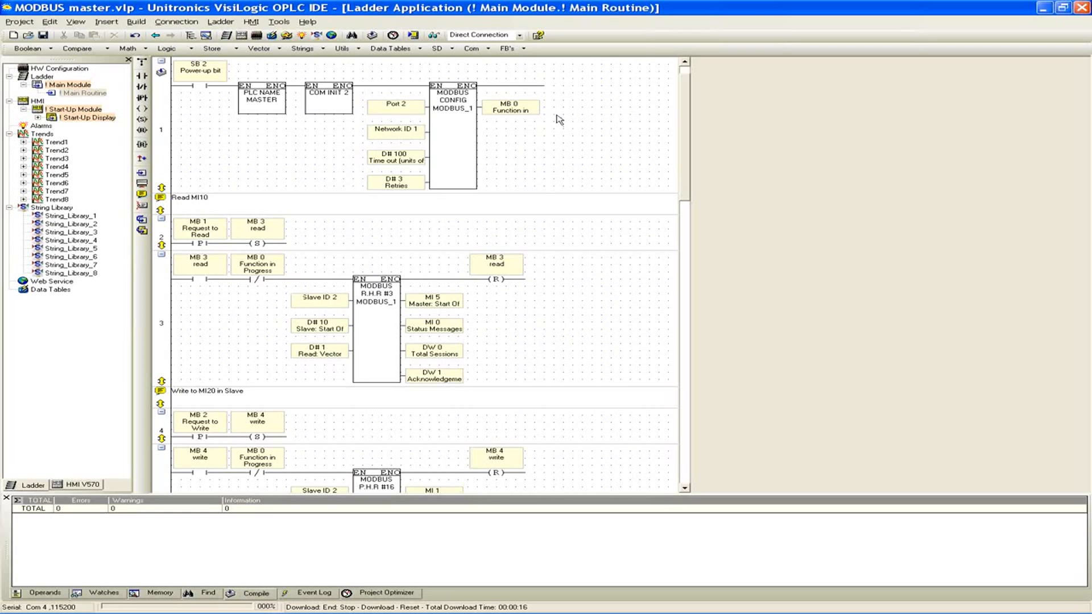
{"action": "mouse_move", "coordinate": [511, 108]}
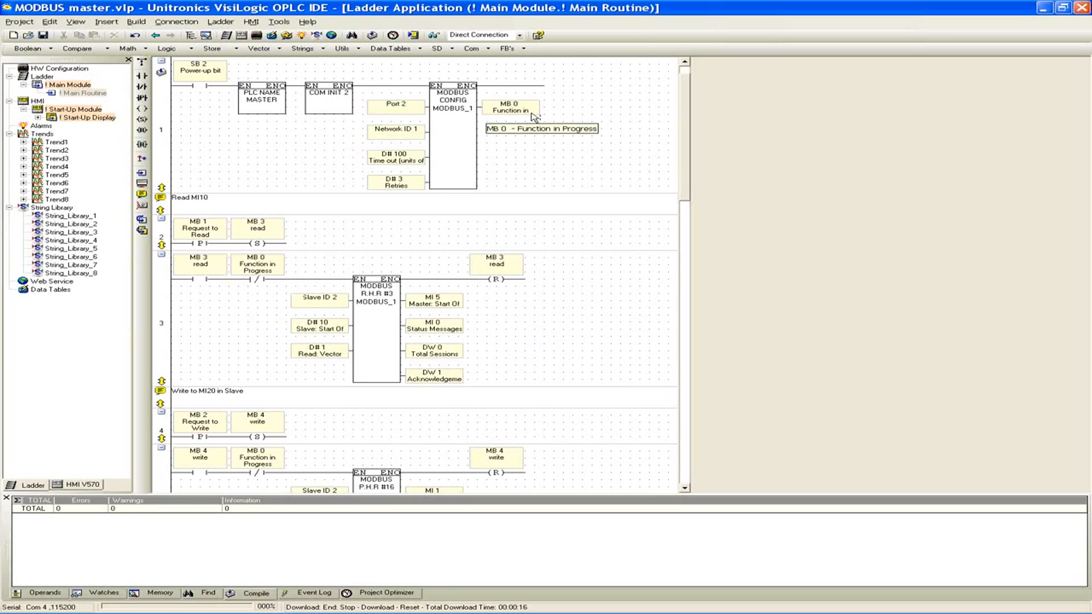
{"action": "mouse_move", "coordinate": [378, 258]}
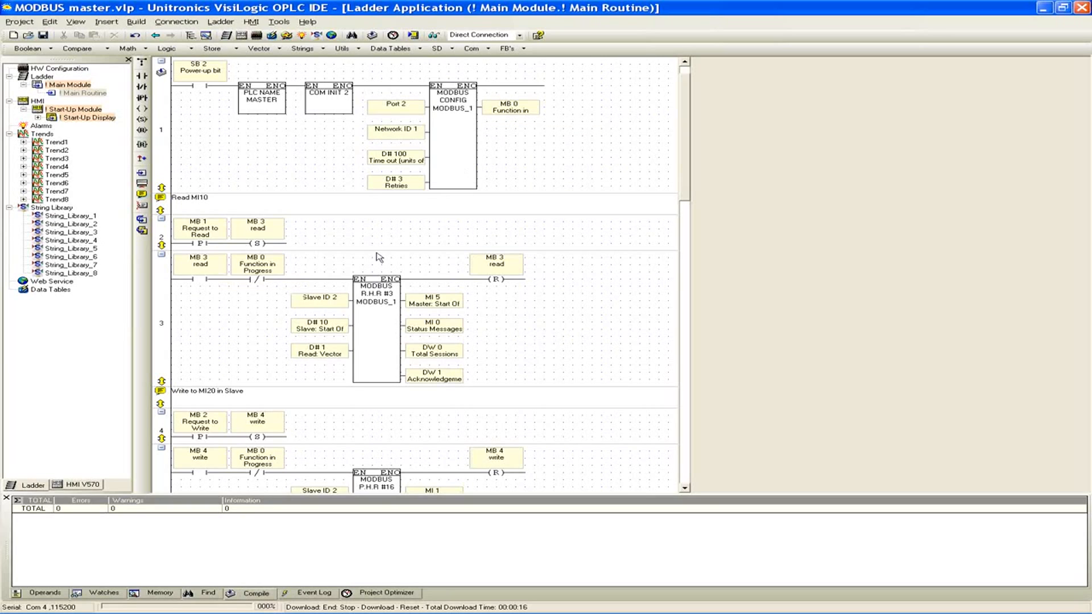
{"action": "mouse_move", "coordinate": [256, 286]}
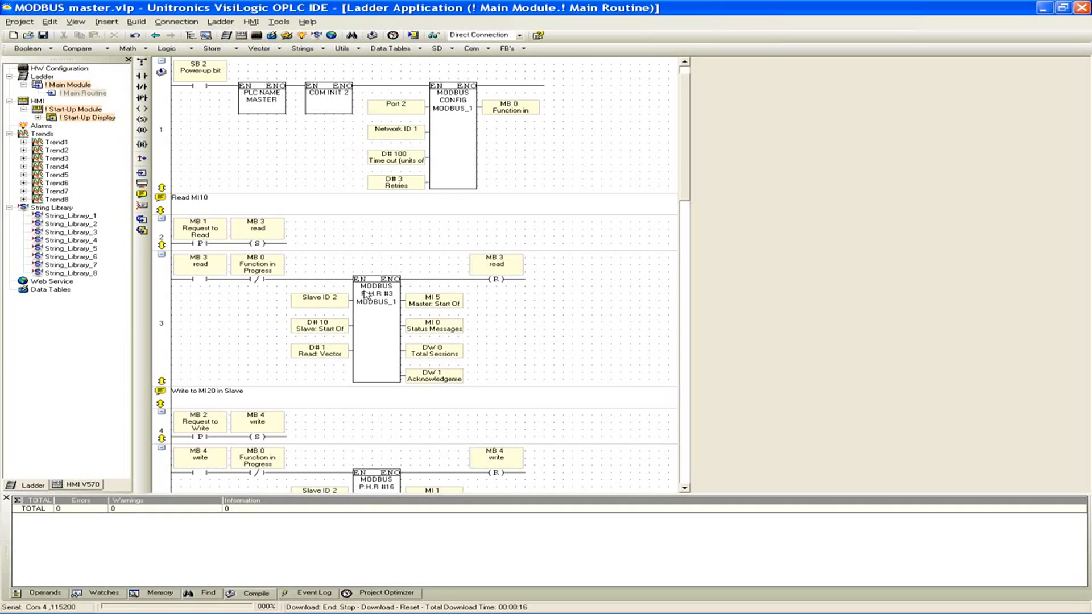
{"action": "mouse_move", "coordinate": [402, 304]}
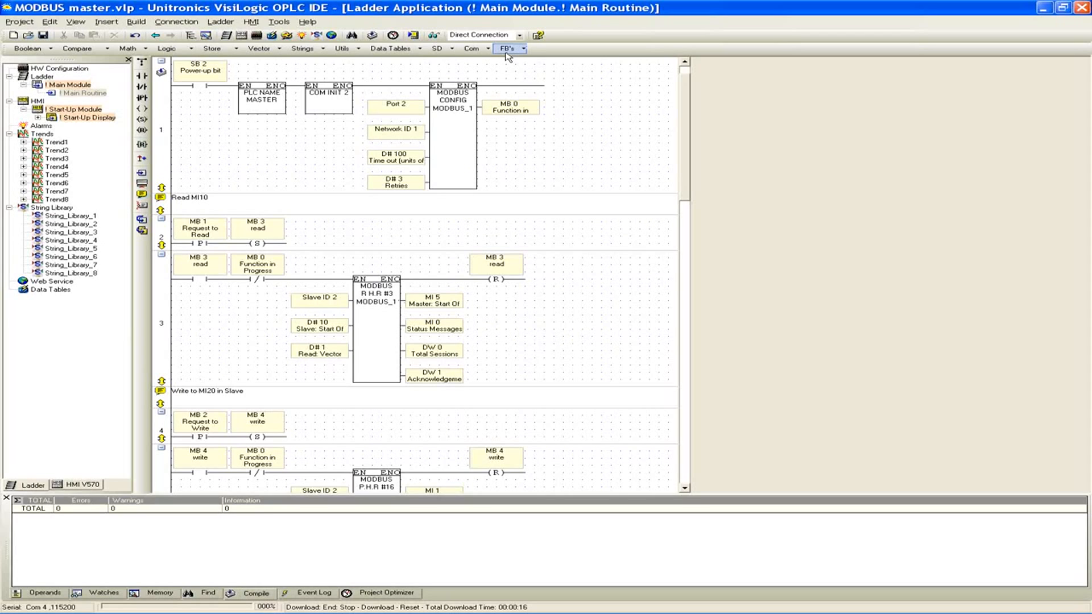
Show the FB's MODBUS submenu, listing Configuration through Read/Write Mixed Data.
{"action": "left_click", "coordinate": [508, 48]}
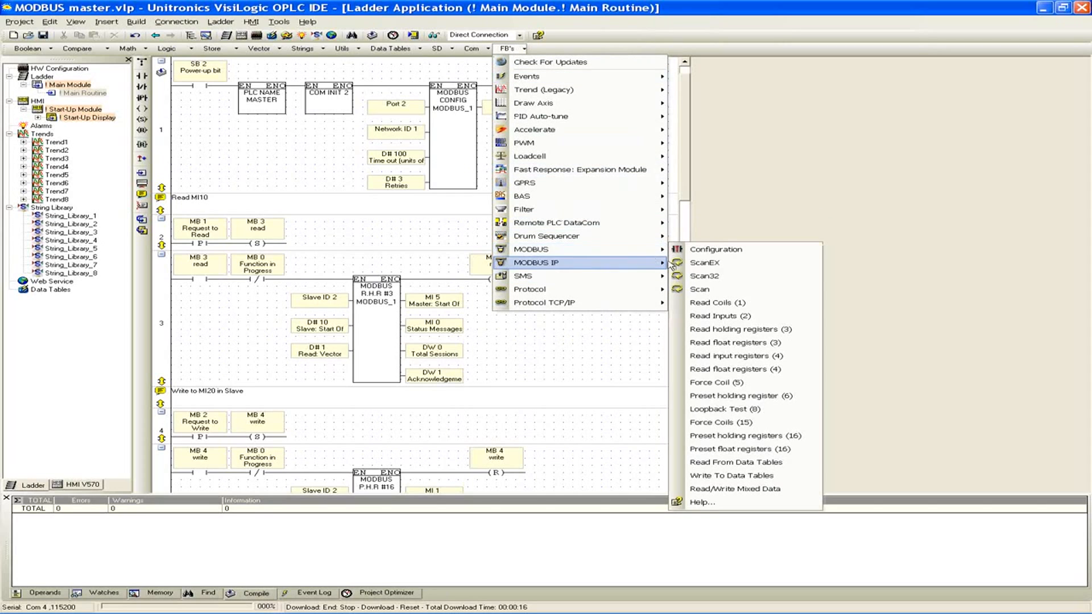
{"action": "mouse_move", "coordinate": [748, 356]}
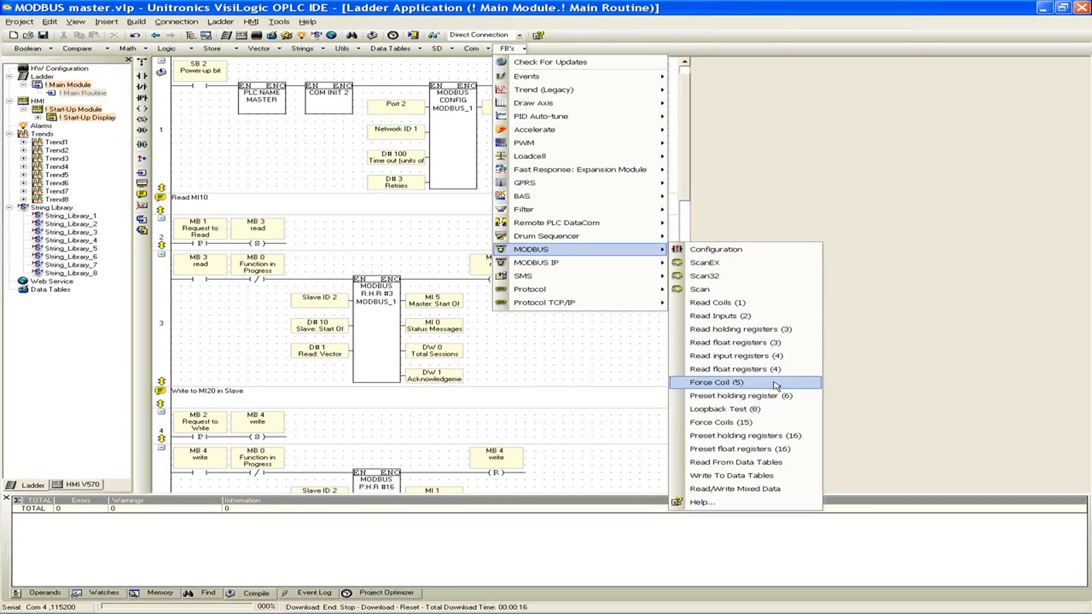
{"action": "mouse_move", "coordinate": [773, 329]}
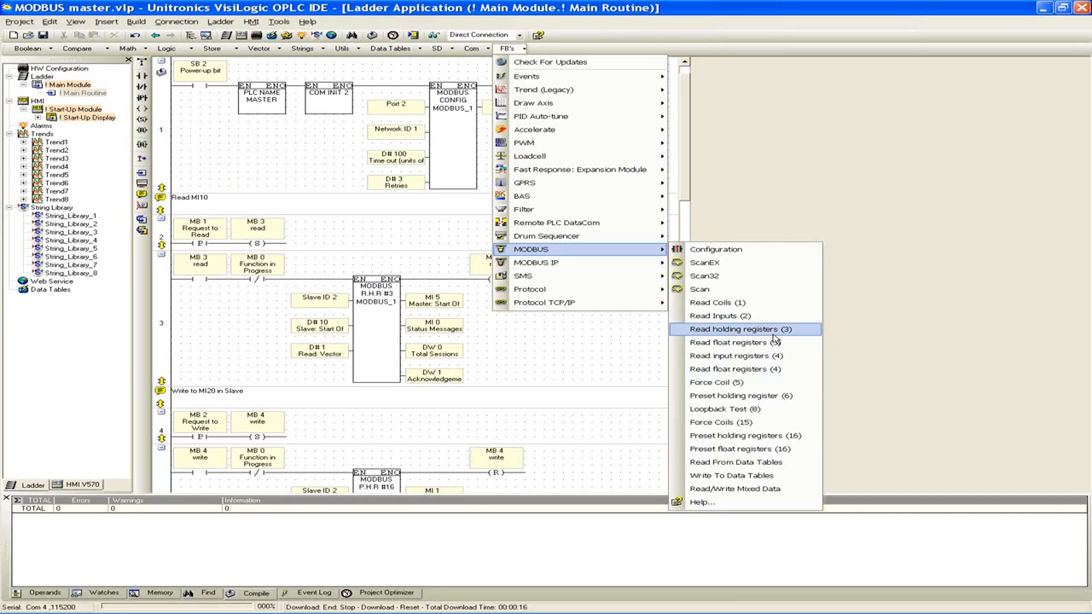
{"action": "mouse_move", "coordinate": [574, 381]}
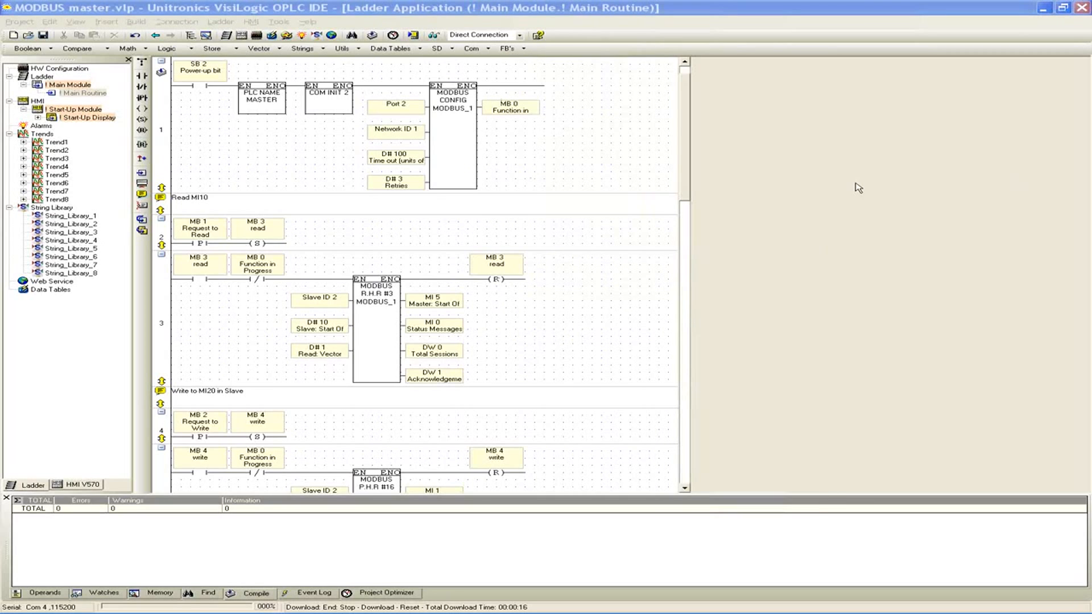
{"action": "mouse_move", "coordinate": [403, 353]}
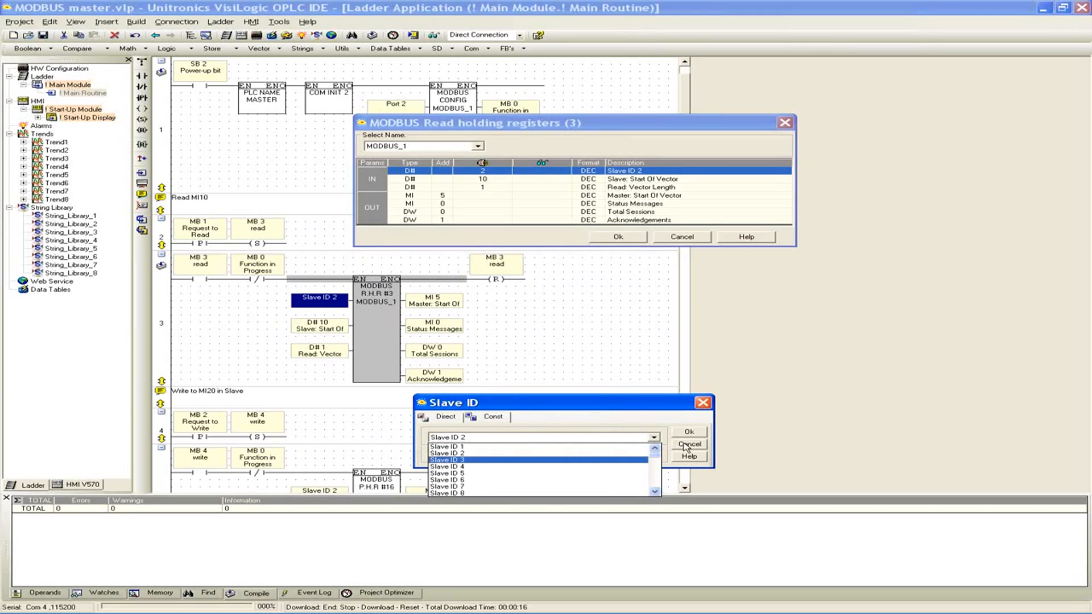
Keep Slave ID 2, review Slave: Start Of Vector constant 10 DEC, and call up MODBUS help.
{"action": "left_click", "coordinate": [688, 444]}
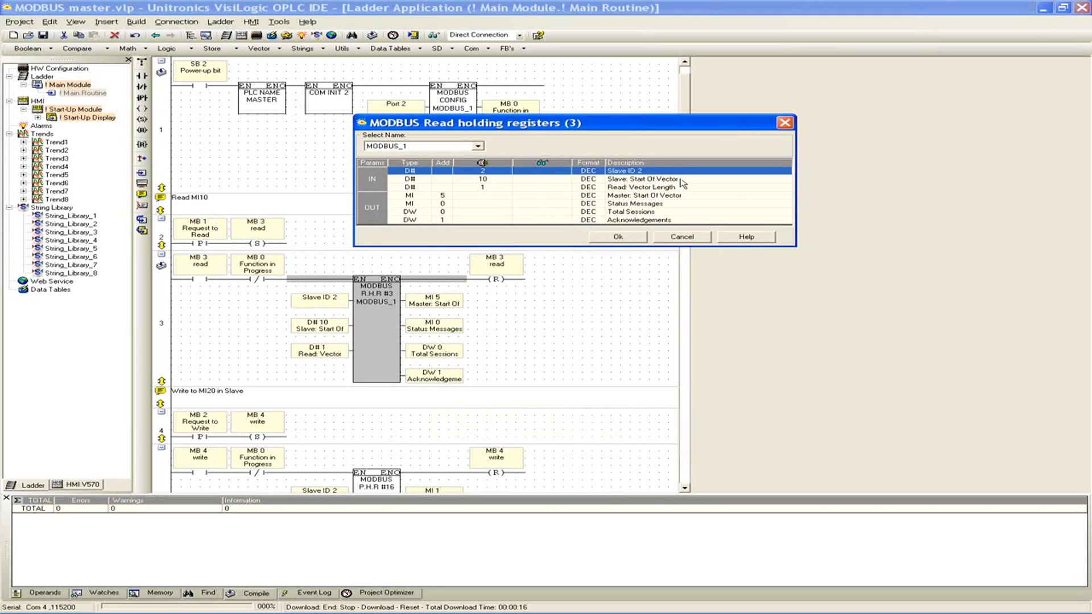
{"action": "mouse_move", "coordinate": [693, 183]}
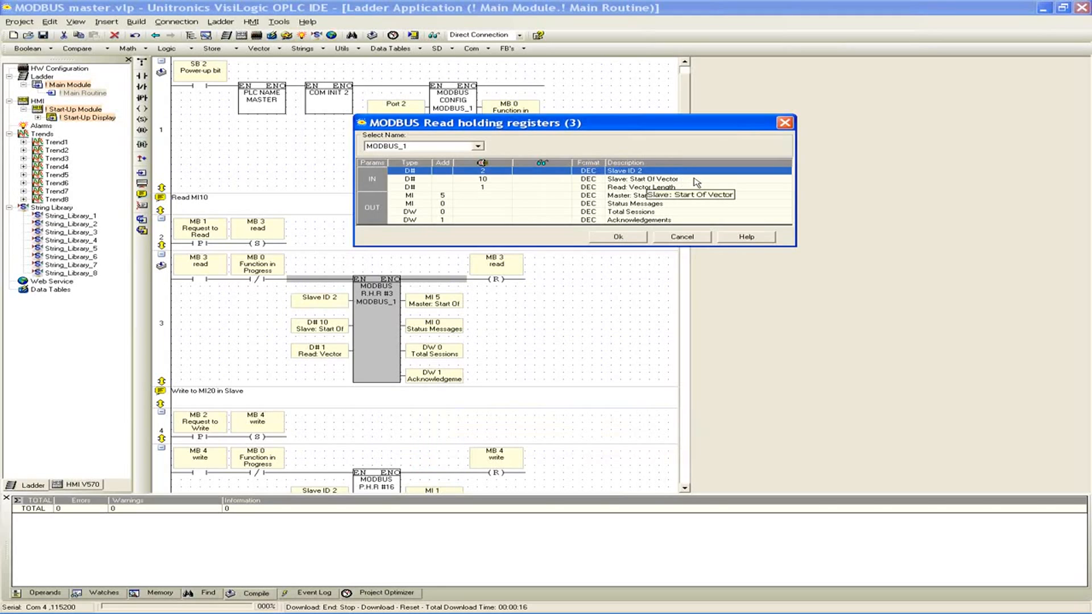
{"action": "double_click", "coordinate": [641, 179]}
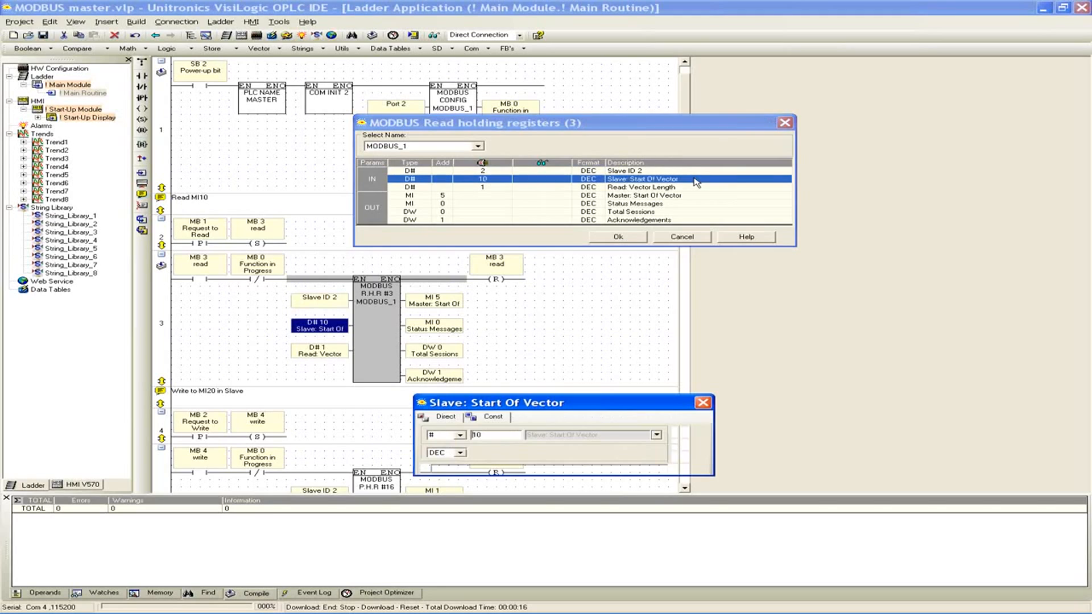
{"action": "left_click_drag", "start_coordinate": [500, 402], "coordinate": [634, 296]}
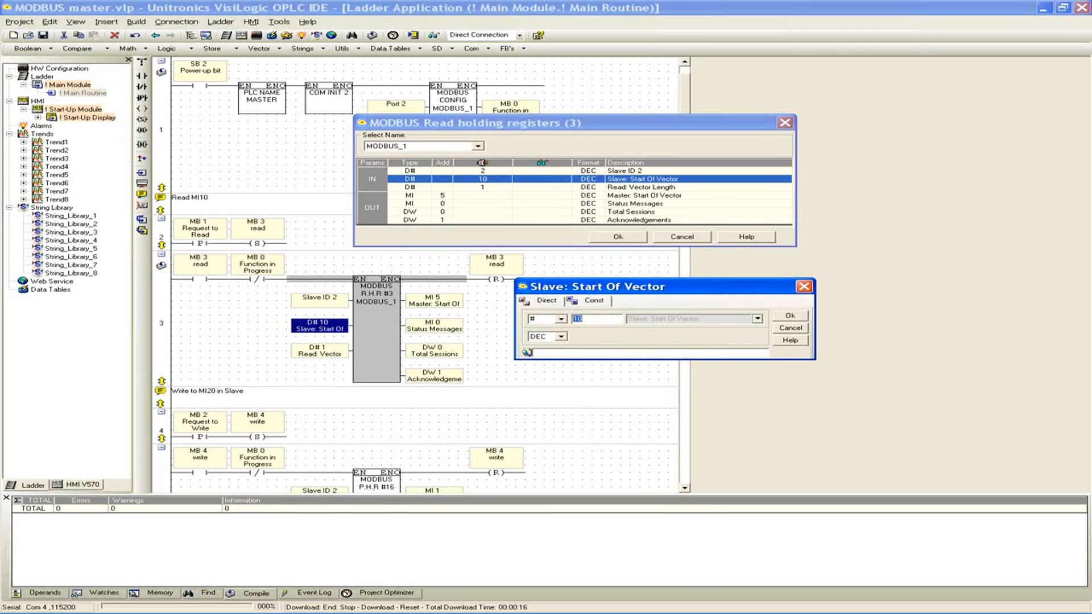
{"action": "left_click", "coordinate": [747, 236]}
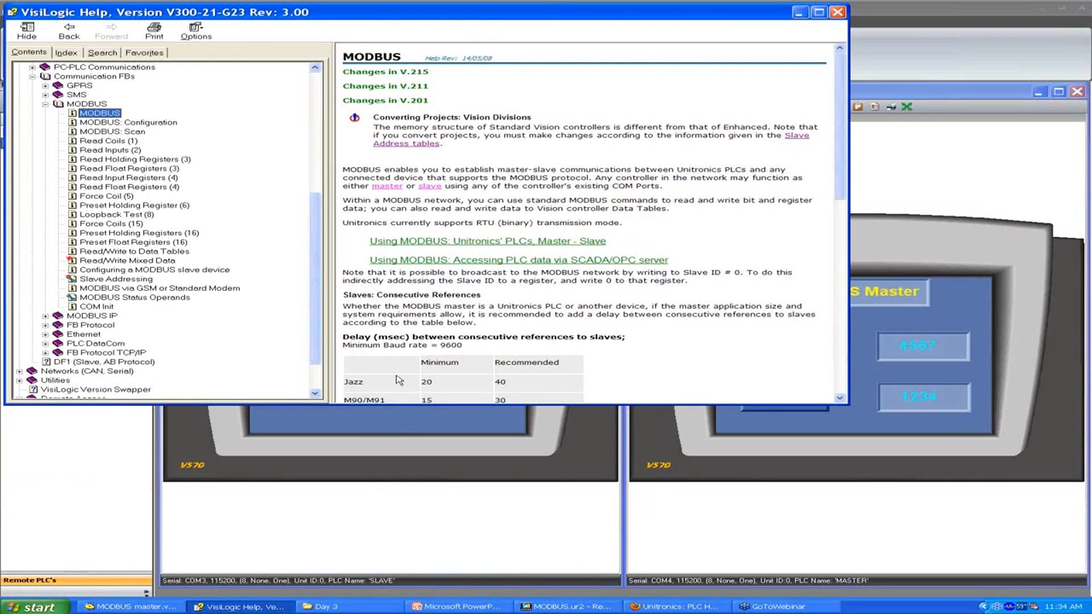
{"action": "mouse_move", "coordinate": [129, 286]}
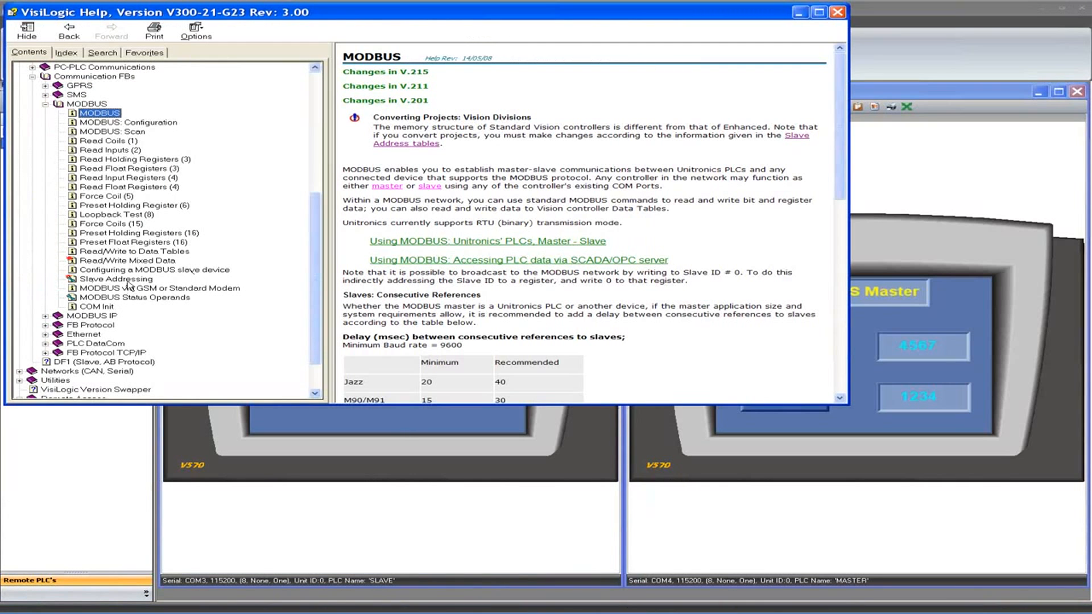
View the Slave Addressing table mapping coils and registers, then bring up the Start menu.
{"action": "left_click", "coordinate": [116, 279]}
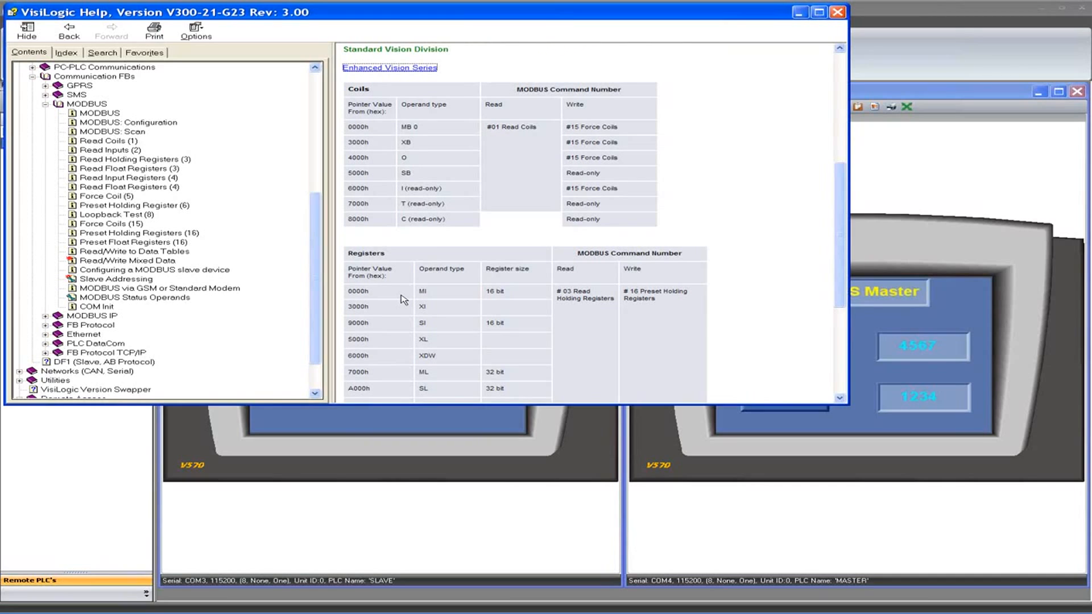
{"action": "mouse_move", "coordinate": [213, 538]}
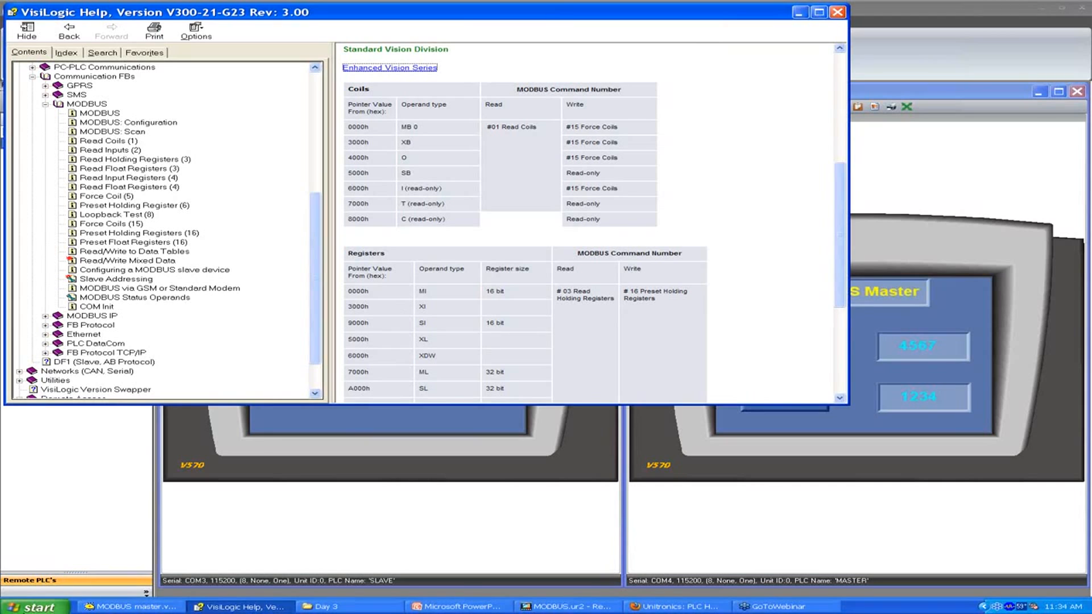
{"action": "left_click", "coordinate": [33, 605]}
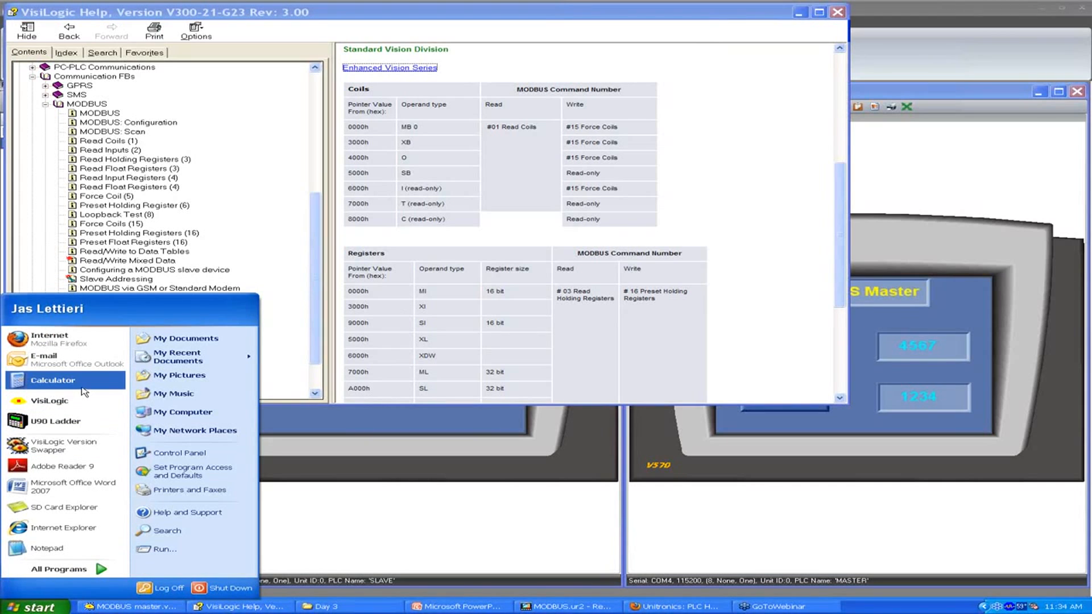
Launch Calculator and switch it to Standard, then back to Scientific layout.
{"action": "left_click", "coordinate": [52, 380]}
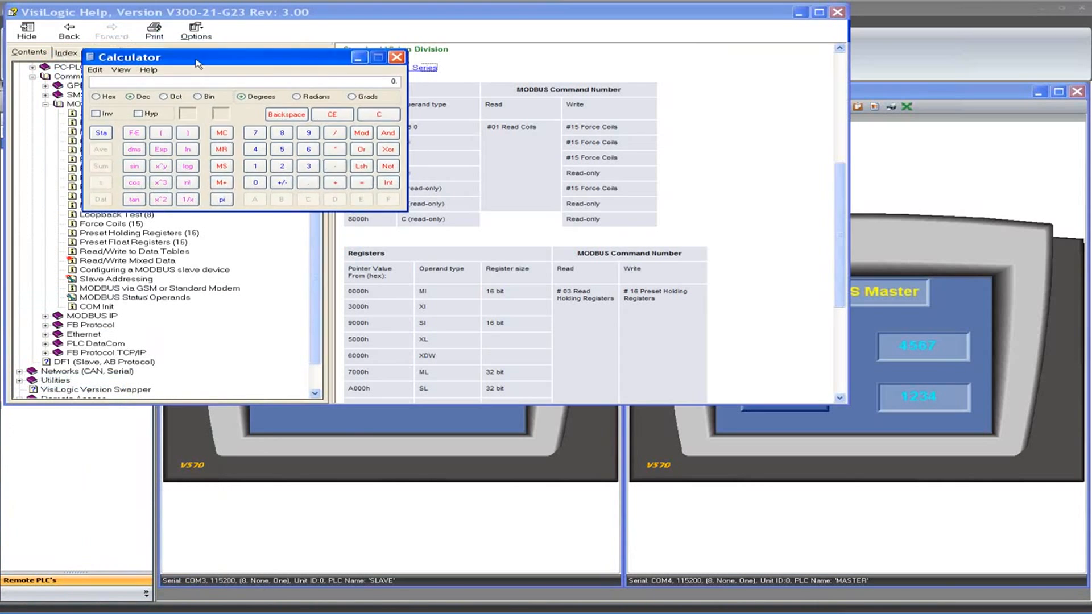
{"action": "left_click", "coordinate": [84, 86]}
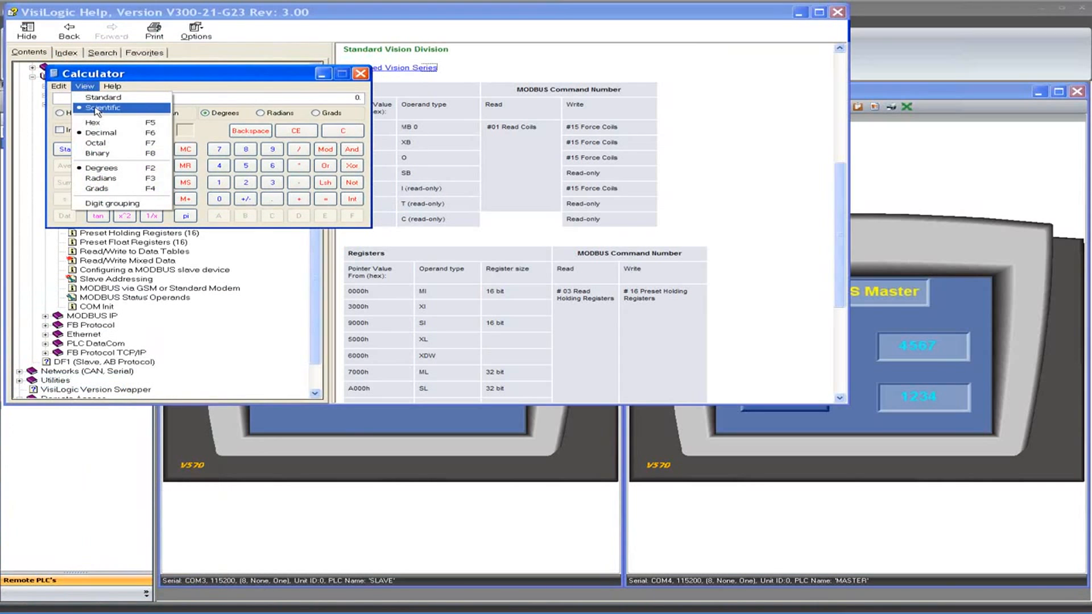
{"action": "left_click", "coordinate": [103, 96]}
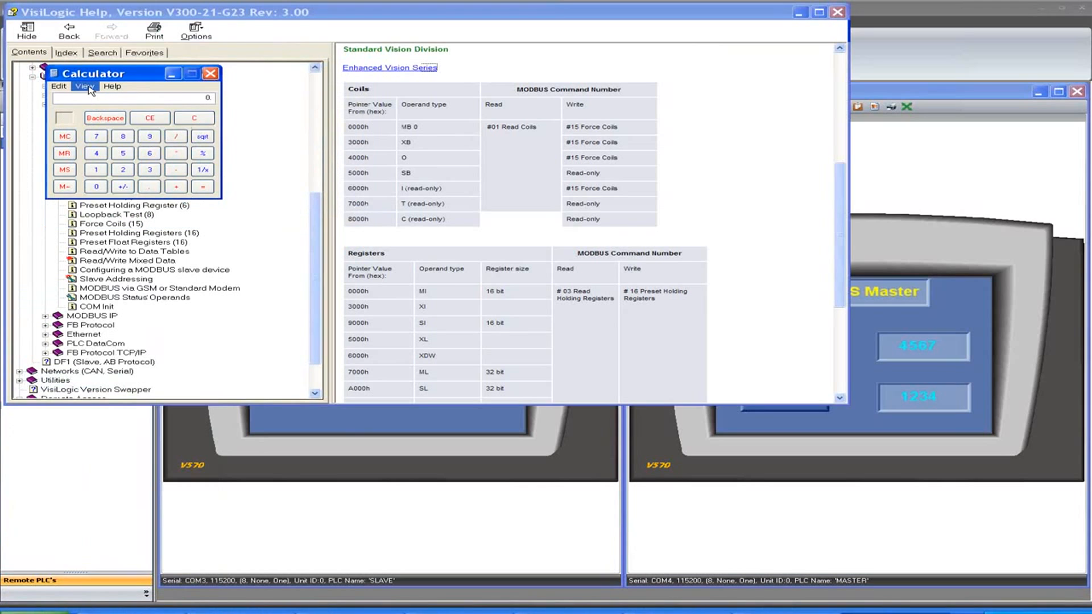
{"action": "left_click", "coordinate": [83, 86]}
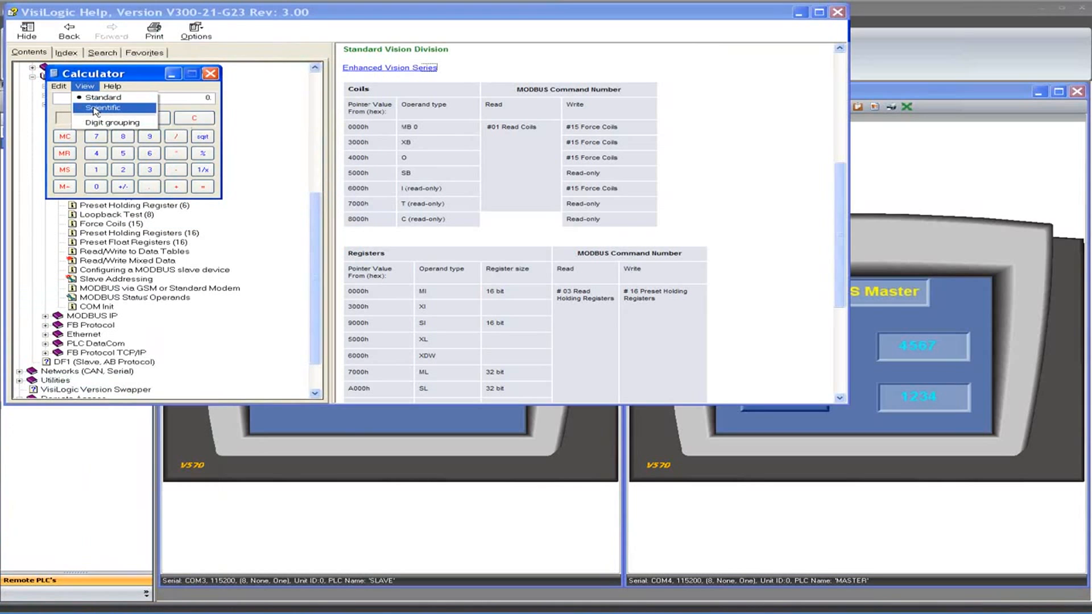
{"action": "left_click", "coordinate": [103, 107]}
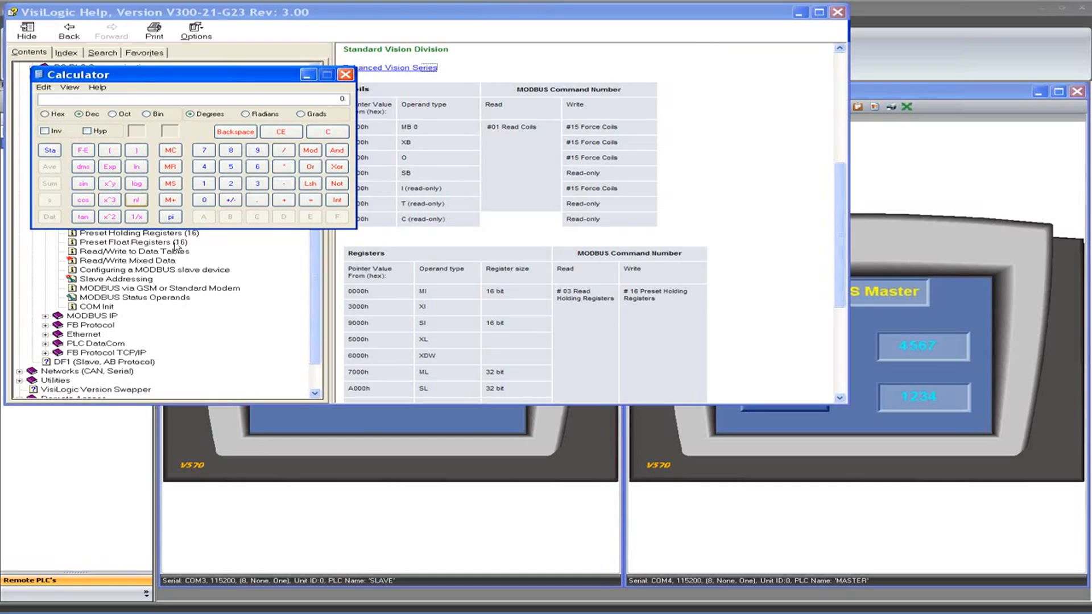
{"action": "mouse_move", "coordinate": [376, 380]}
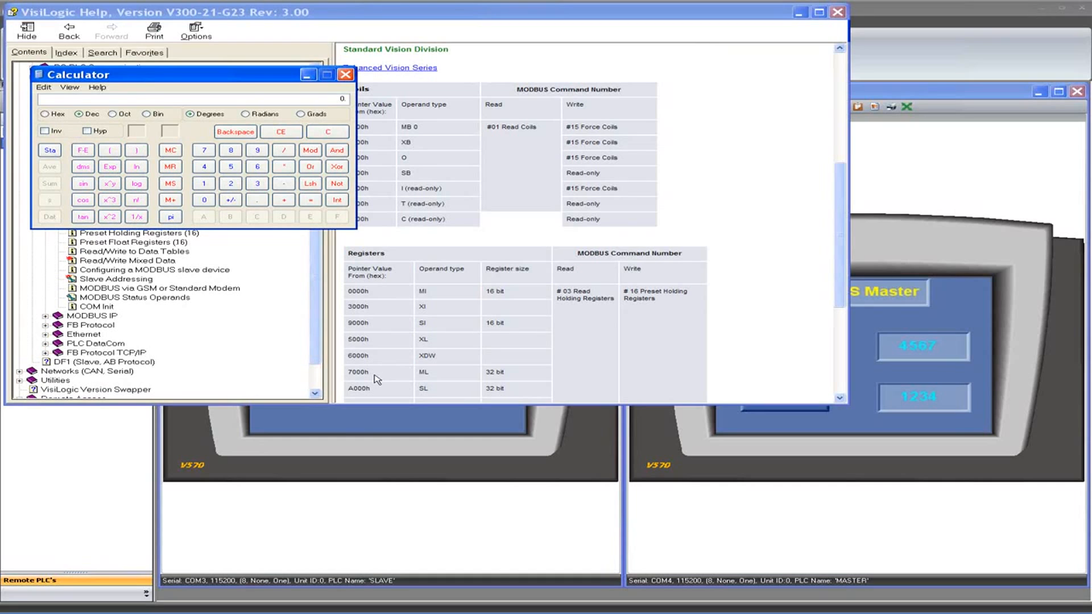
{"action": "mouse_move", "coordinate": [397, 388]}
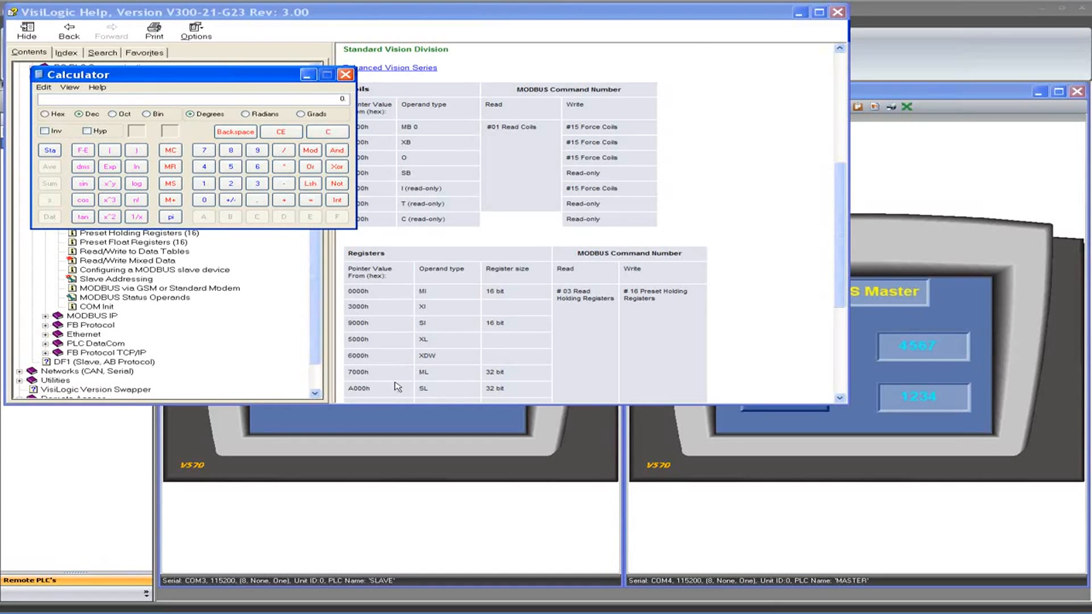
{"action": "mouse_move", "coordinate": [391, 385]}
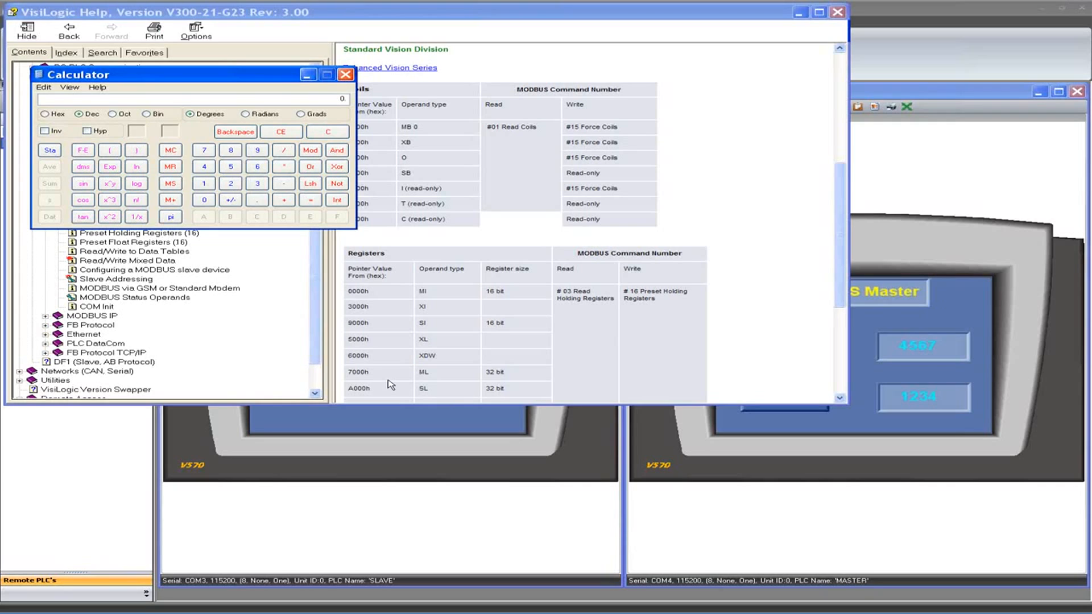
{"action": "mouse_move", "coordinate": [250, 263]}
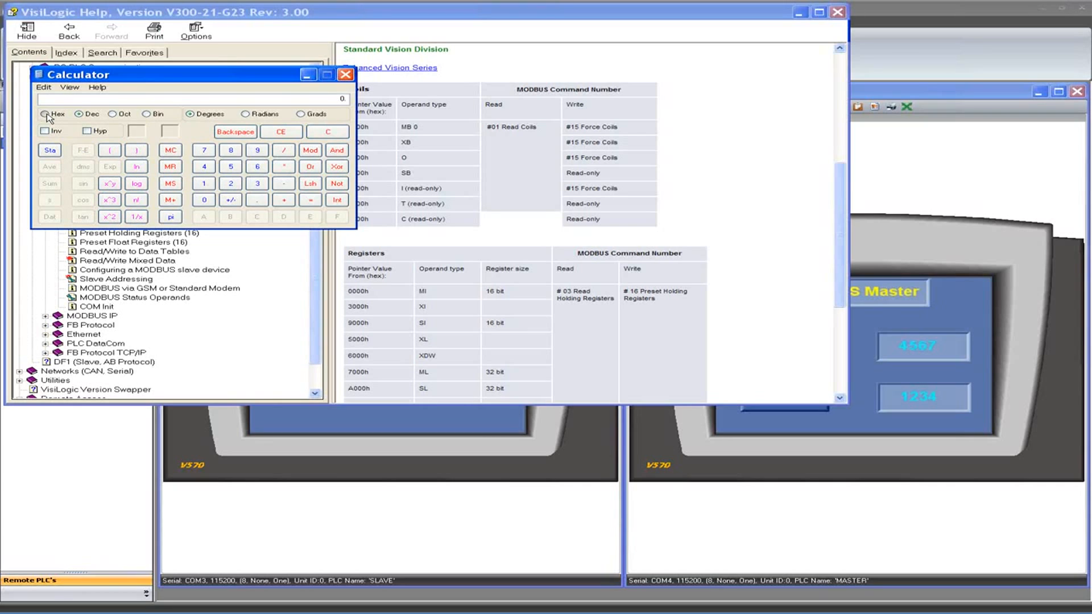
Convert hex 7000 to decimal 28672, add 32 for 28704, and show it as hex 7020.
{"action": "left_click", "coordinate": [47, 114]}
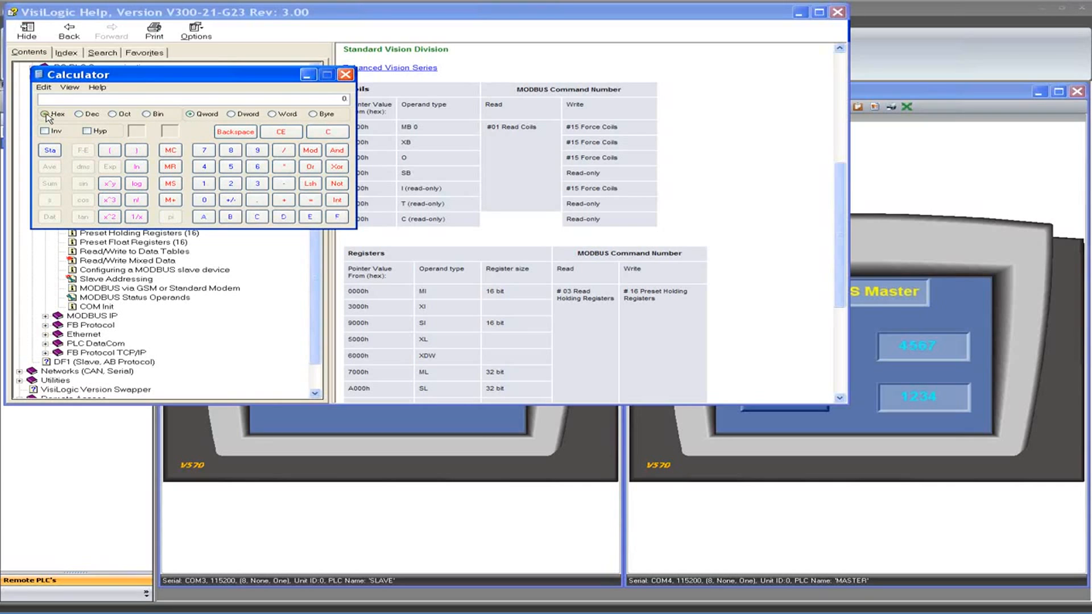
{"action": "mouse_move", "coordinate": [204, 167]}
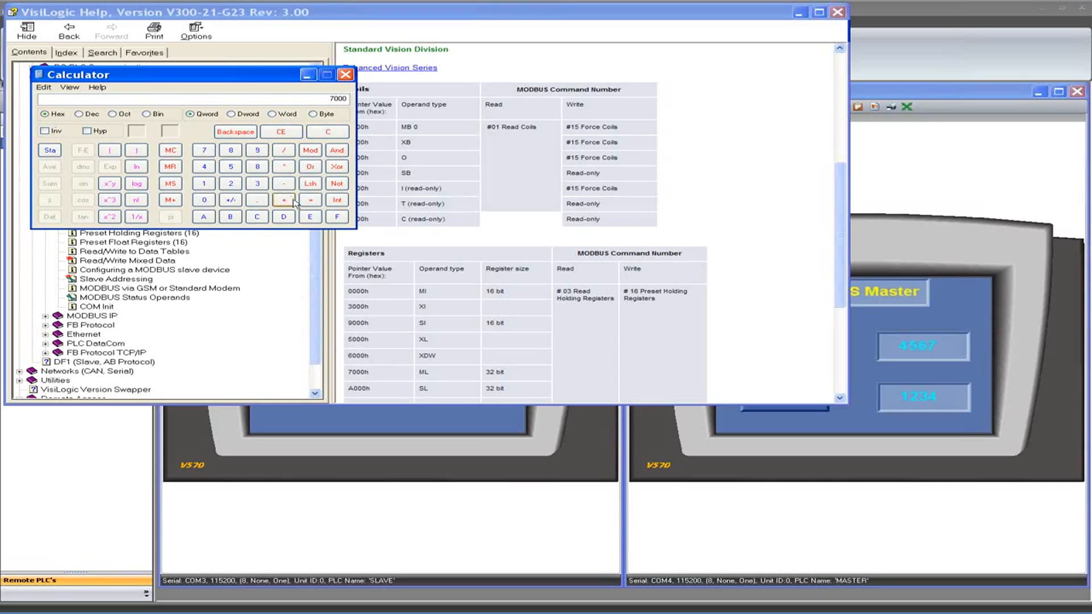
{"action": "mouse_move", "coordinate": [183, 132]}
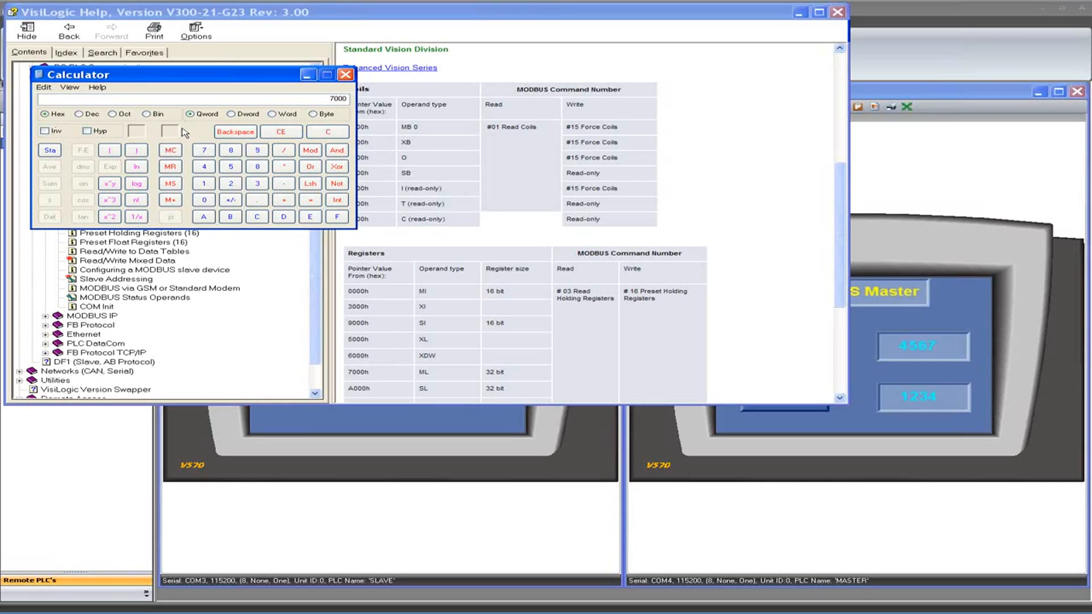
{"action": "mouse_move", "coordinate": [73, 129]}
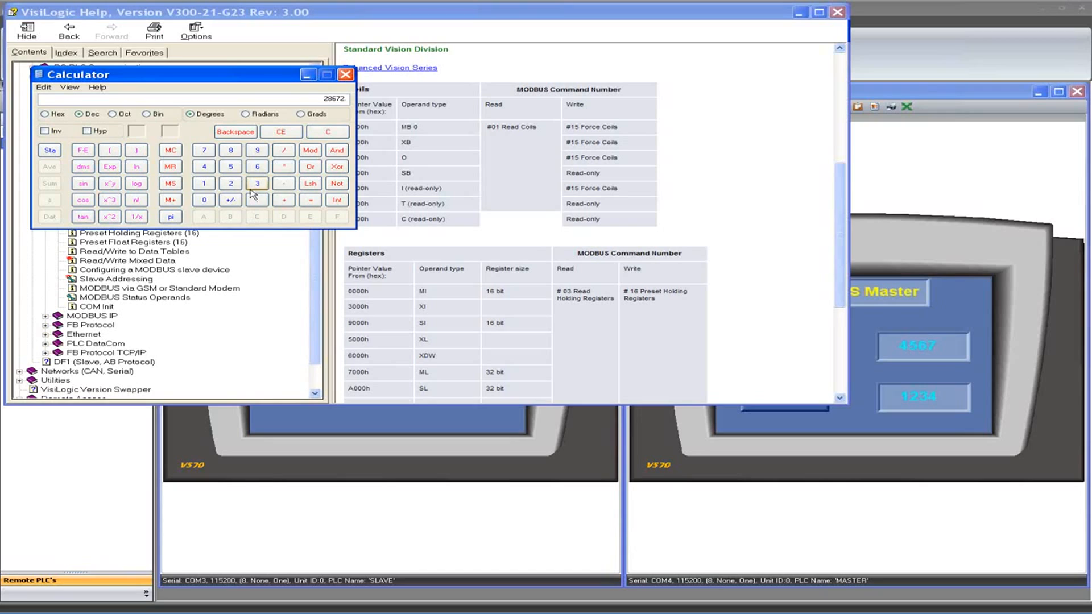
{"action": "left_click", "coordinate": [310, 199]}
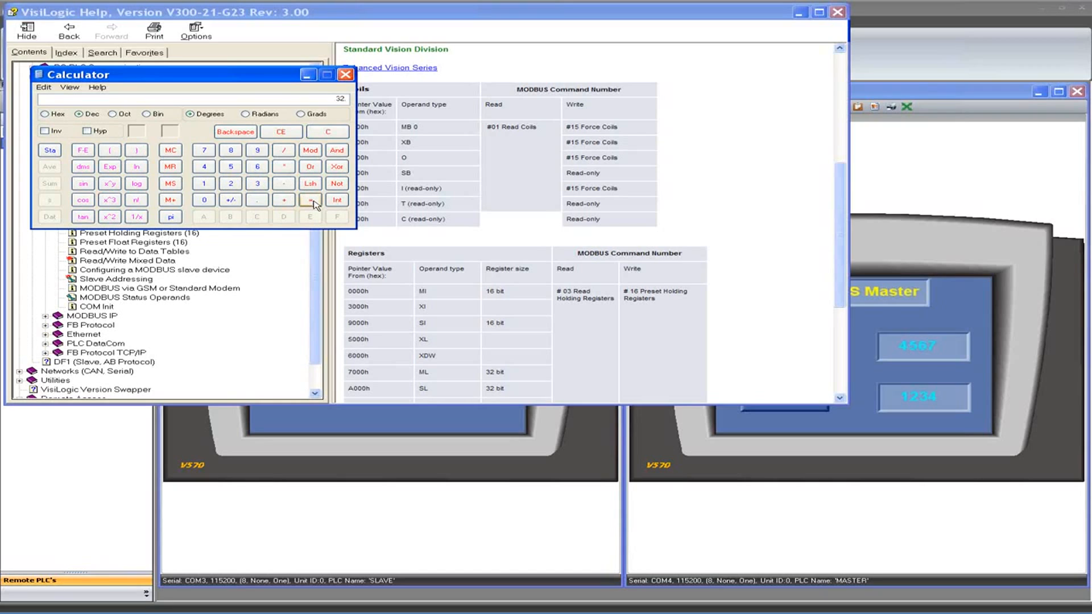
{"action": "left_click", "coordinate": [310, 200]}
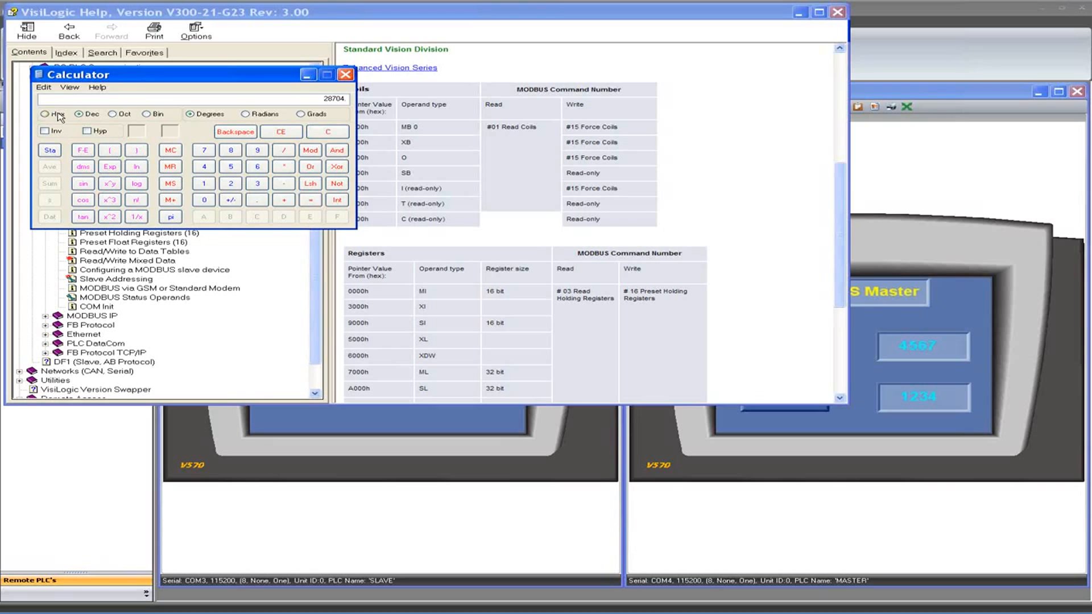
{"action": "left_click", "coordinate": [46, 114]}
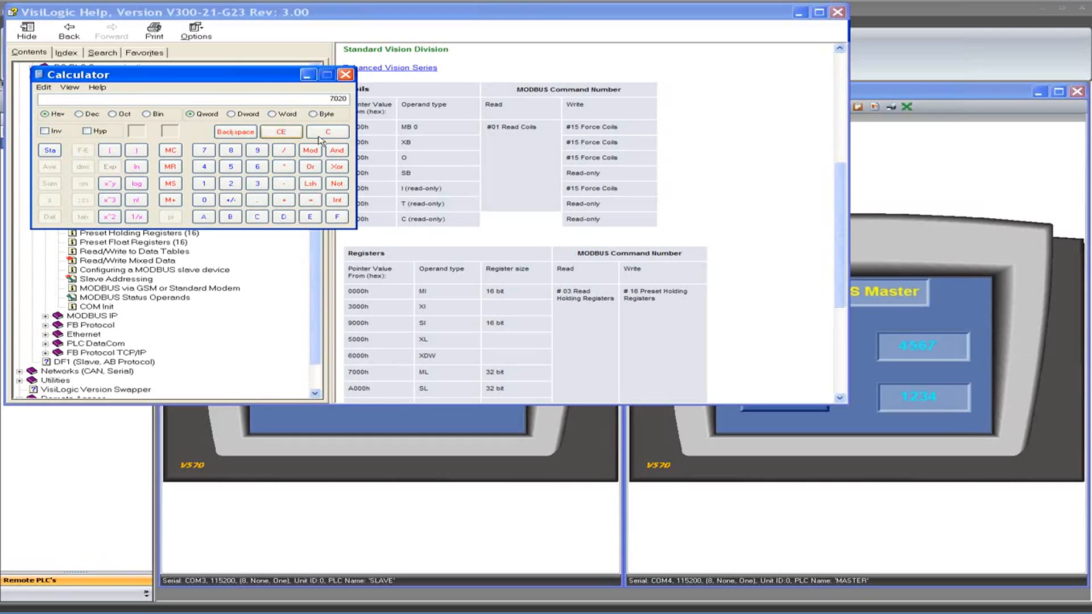
Clear the calculator and recompute hex 7000 plus 32 as decimal 28704.
{"action": "left_click", "coordinate": [328, 131]}
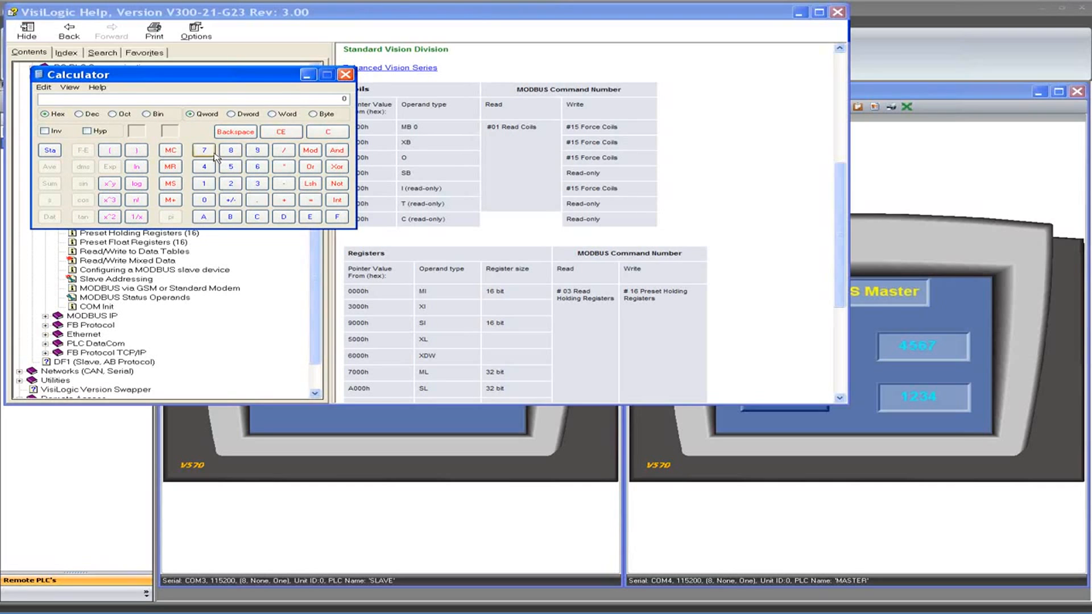
{"action": "left_click", "coordinate": [204, 200]}
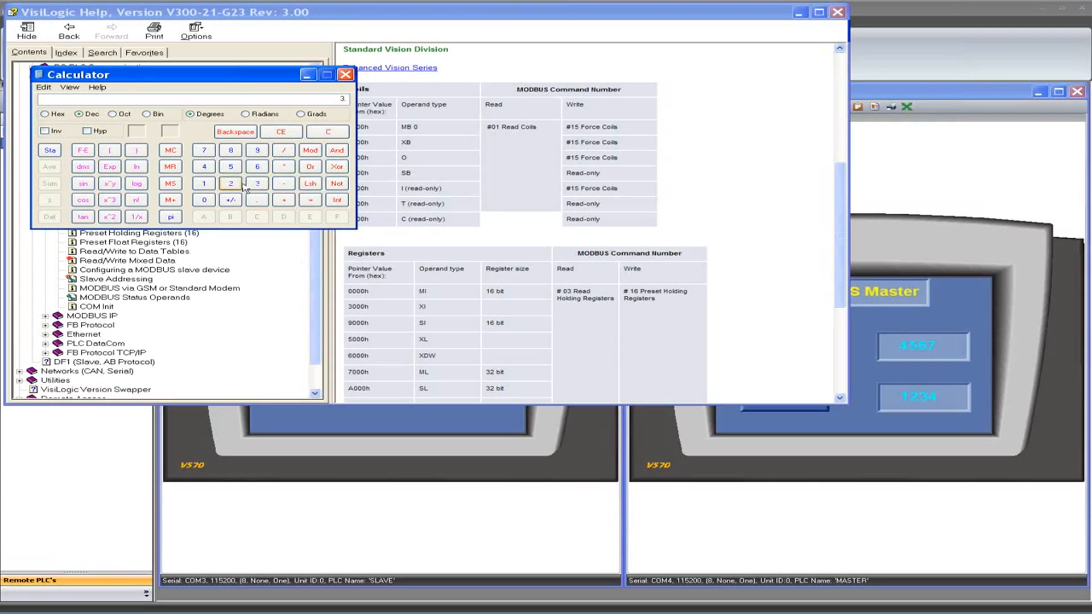
{"action": "left_click", "coordinate": [230, 183]}
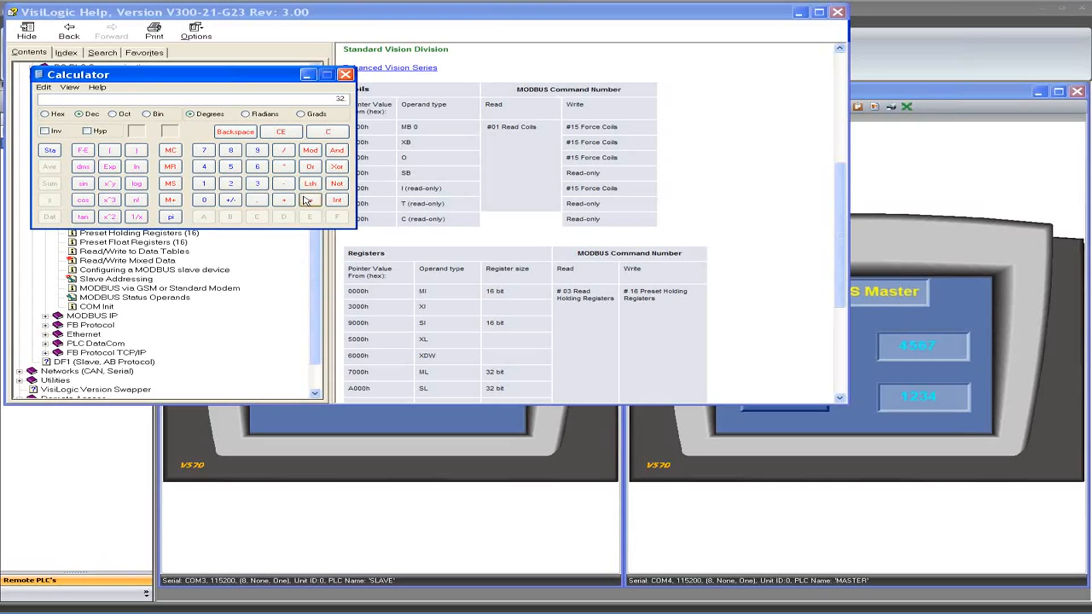
{"action": "left_click", "coordinate": [310, 199]}
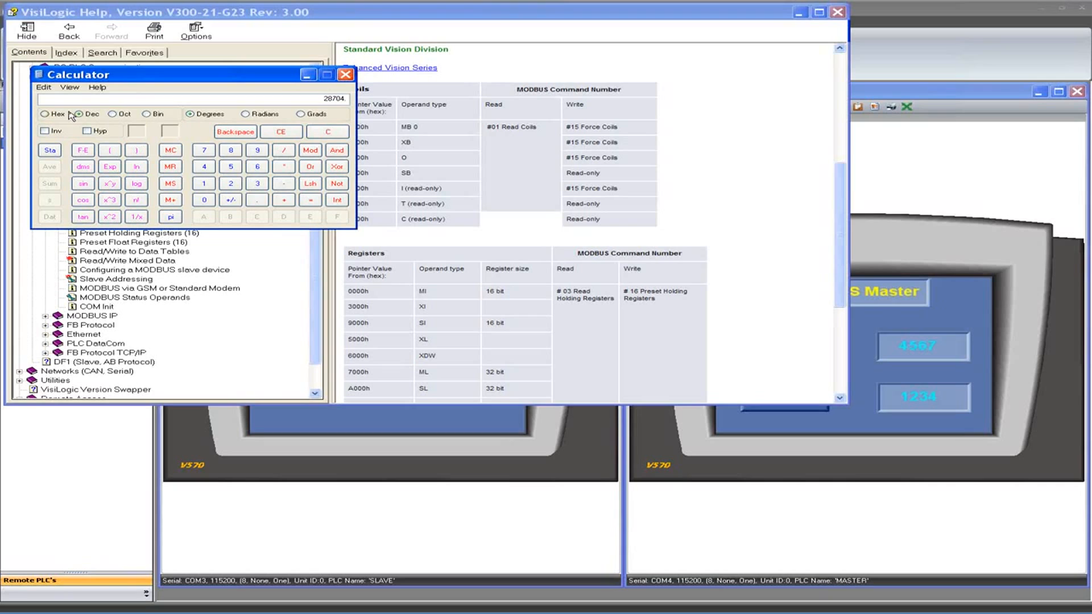
Convert hex 7001 to decimal 28673.
{"action": "left_click", "coordinate": [45, 114]}
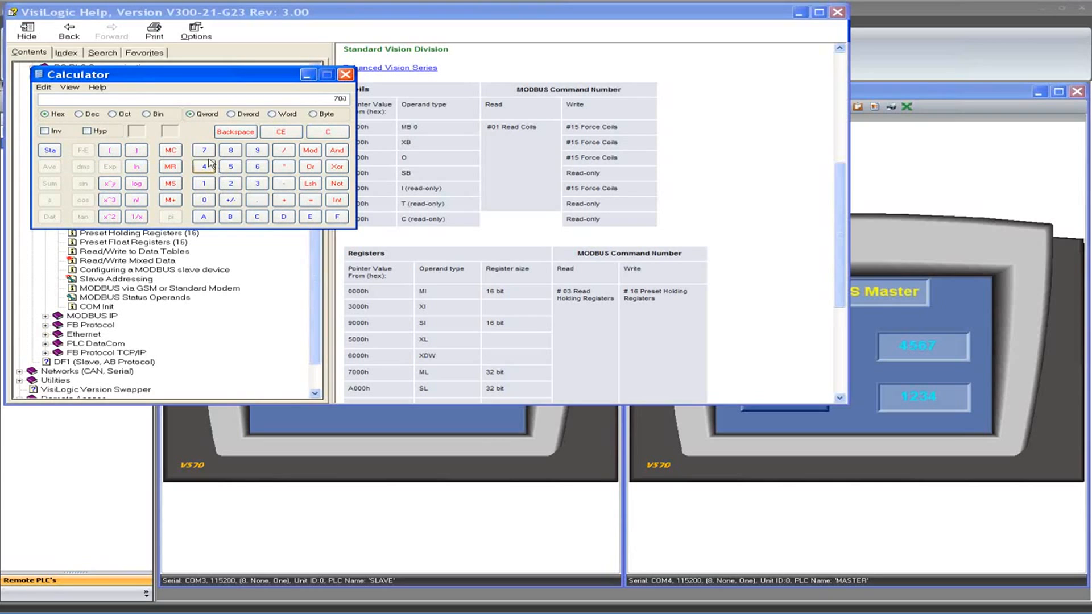
{"action": "left_click", "coordinate": [204, 183]}
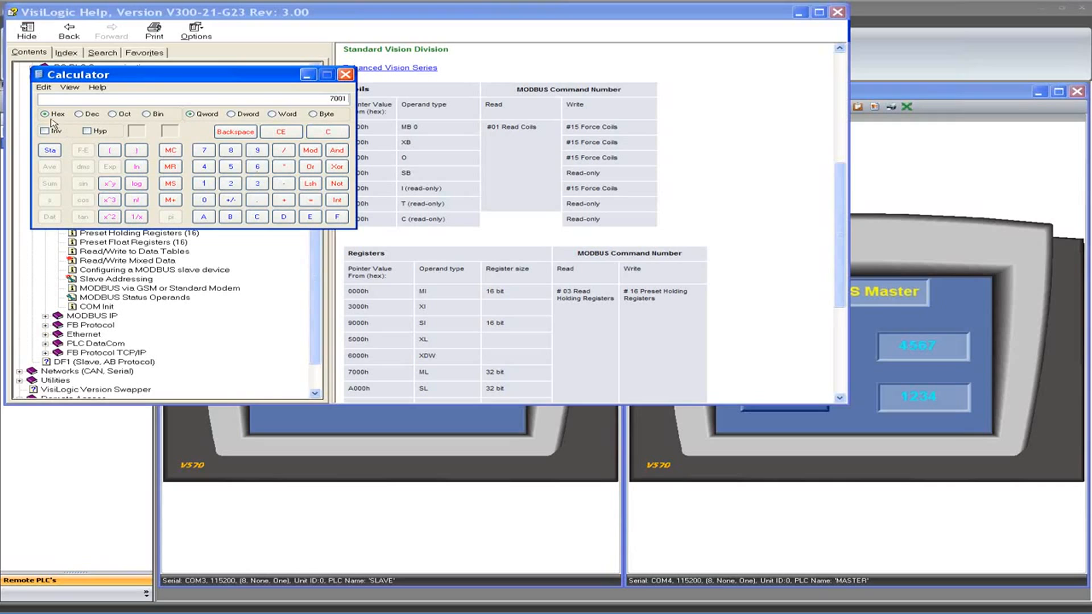
{"action": "left_click", "coordinate": [80, 113]}
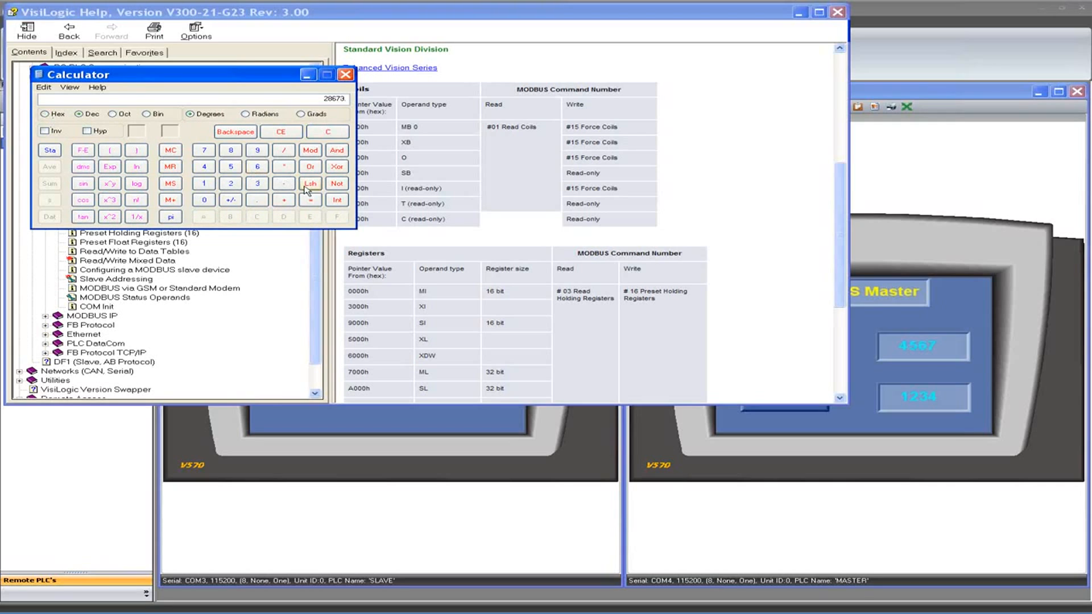